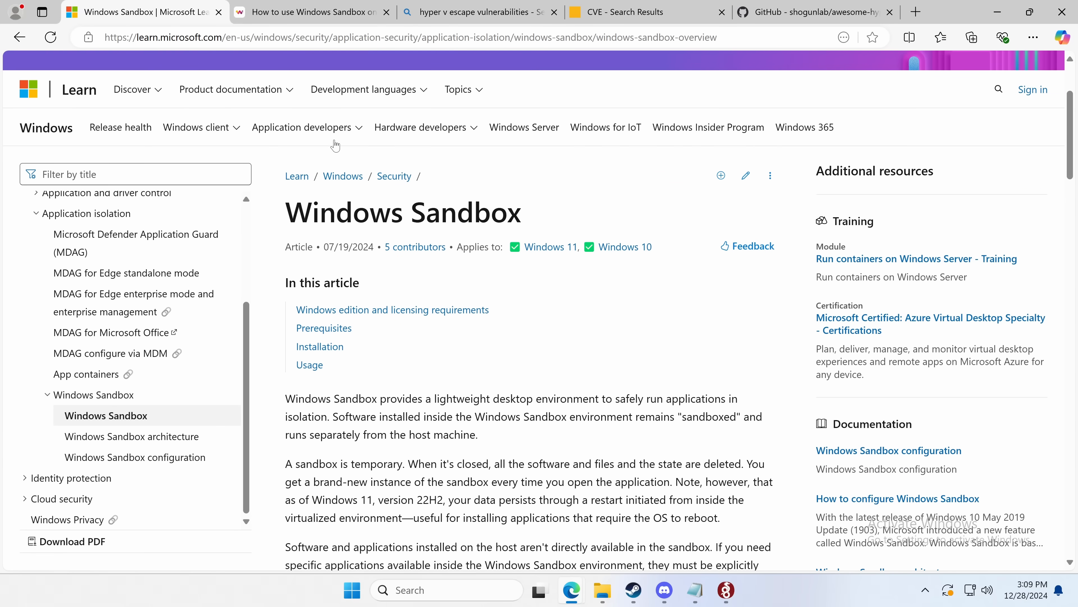
Step: Read the Windows Sandbox article through its Prerequisites section
double_click(350, 212)
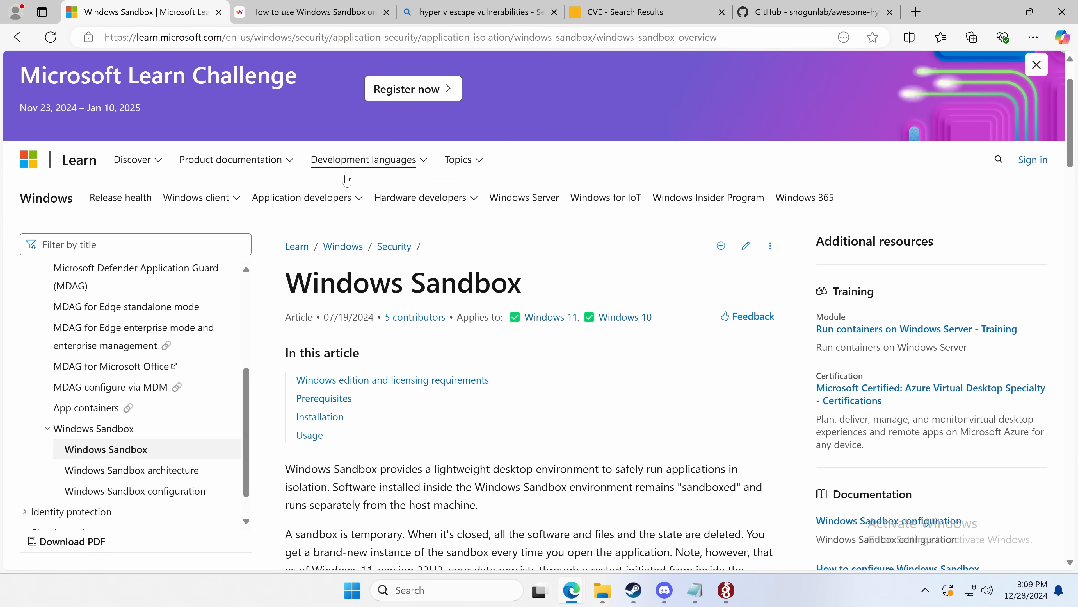
scroll("down", 3)
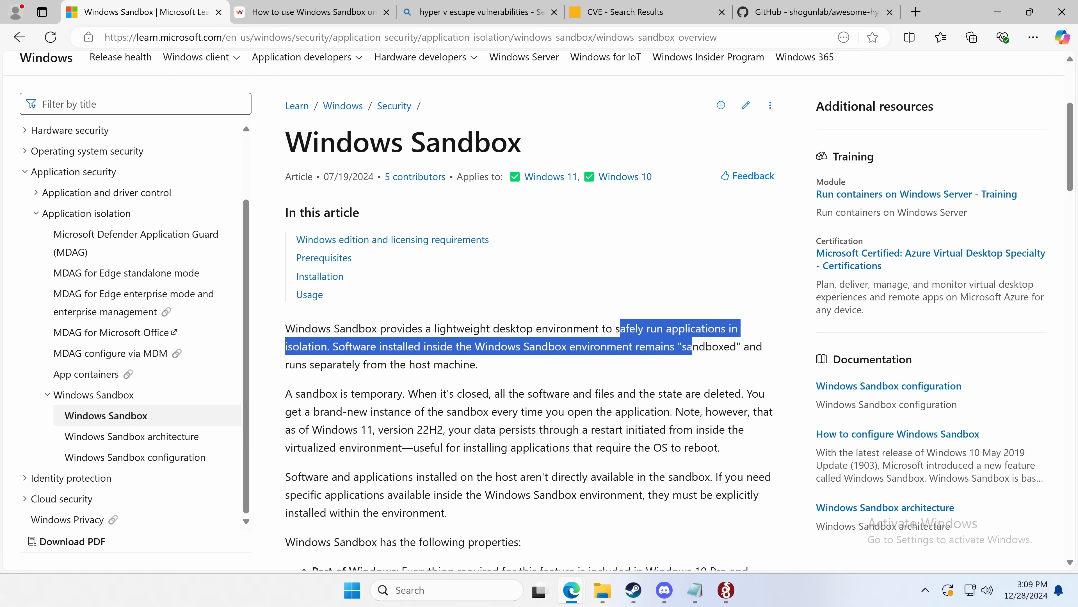
left_click(427, 297)
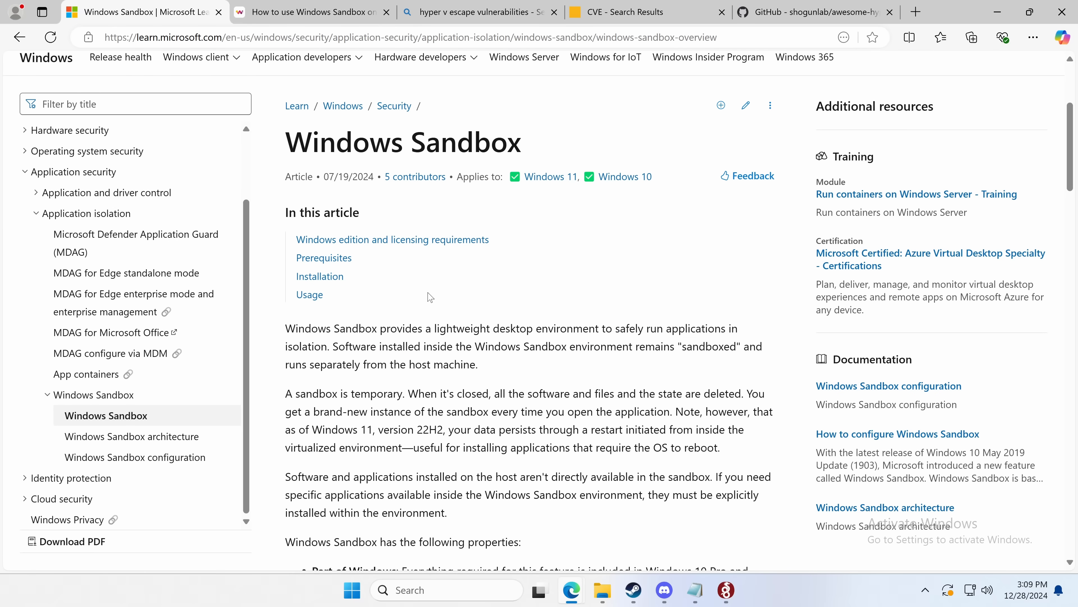
mouse_move(462, 323)
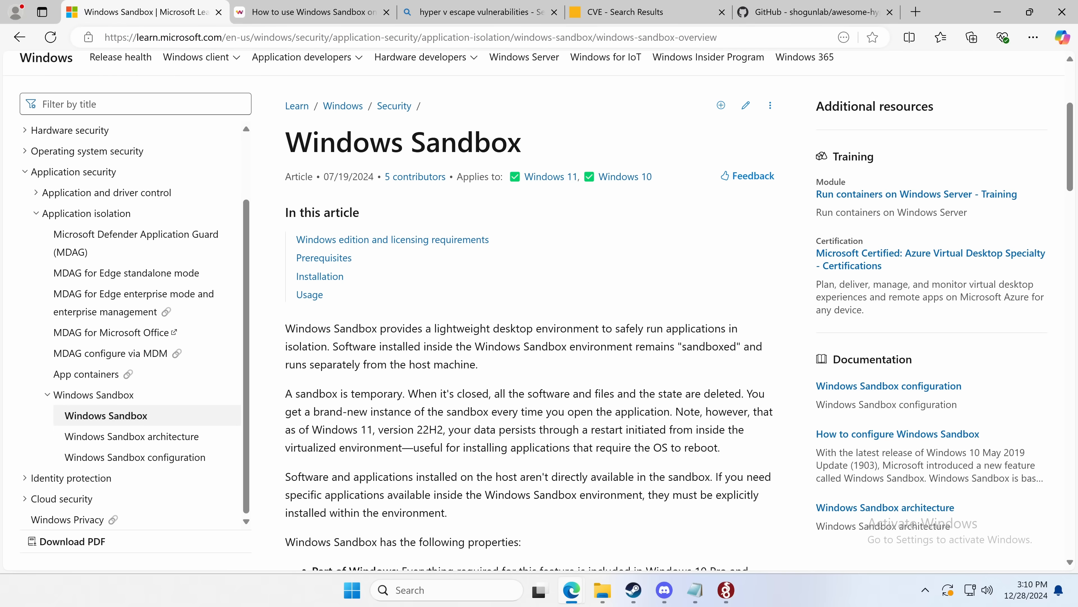
scroll("down", 3)
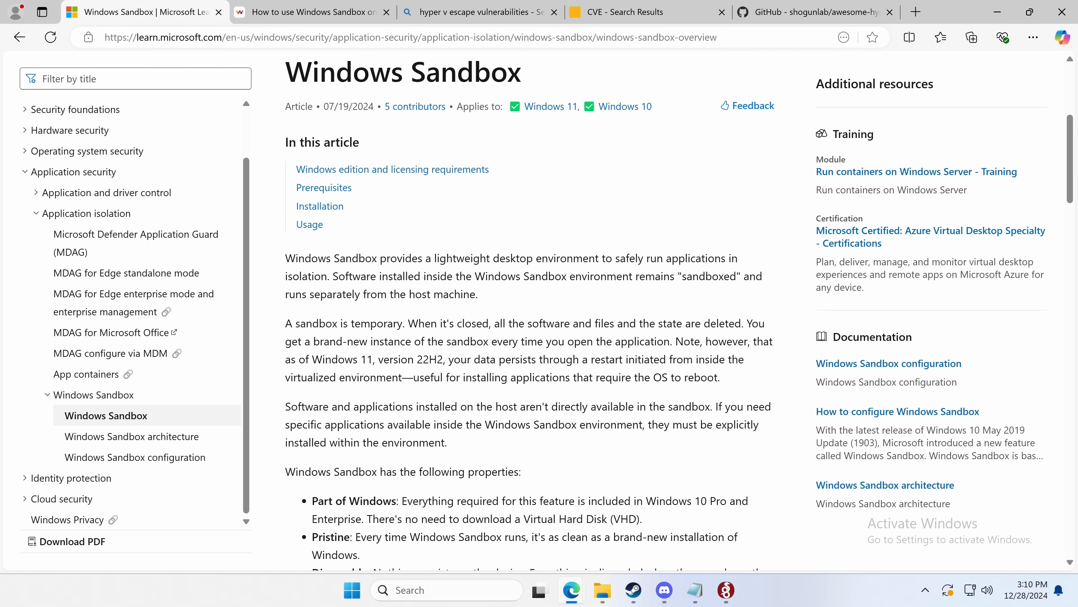
mouse_move(721, 336)
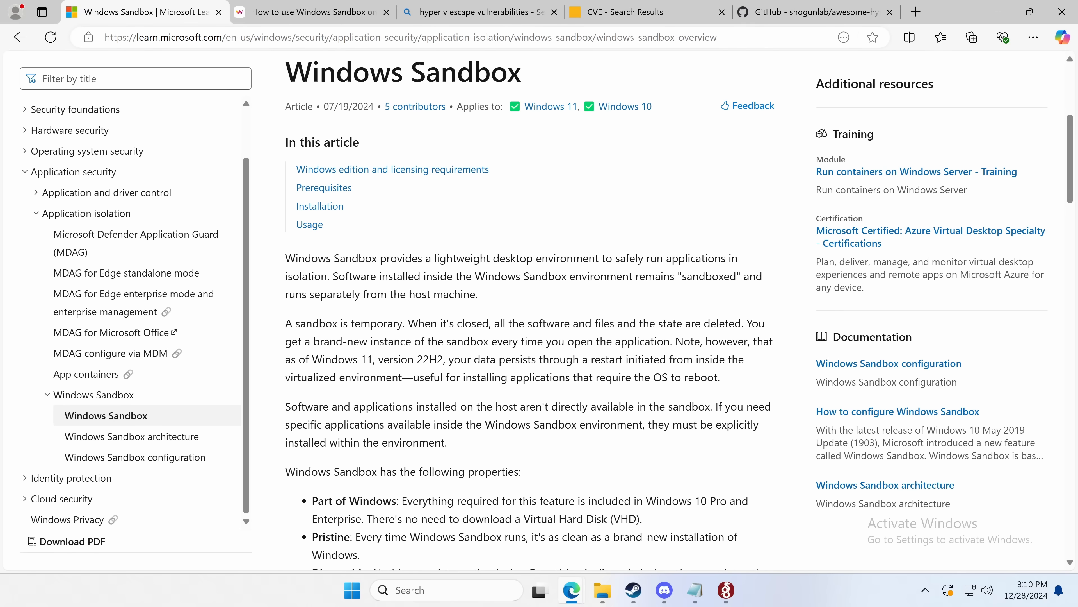
scroll("down", 3)
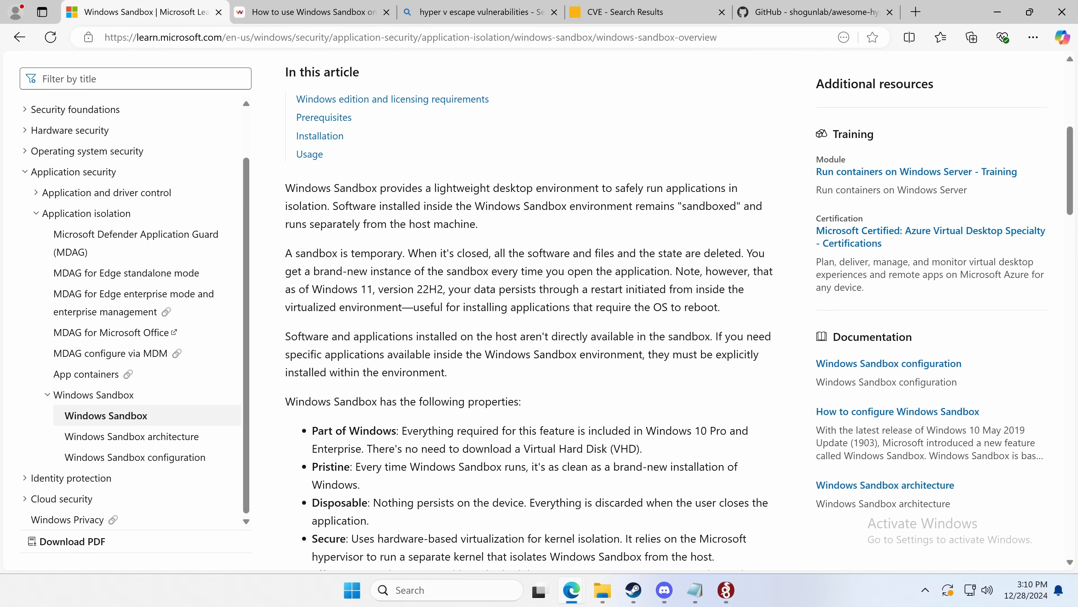
scroll("down", 3)
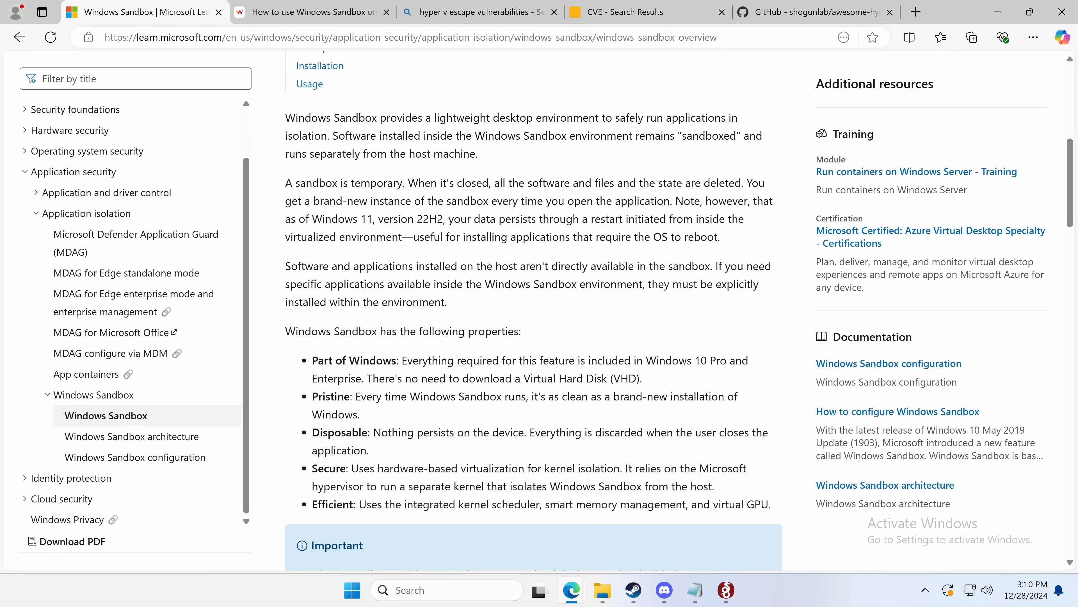
scroll("down", 3)
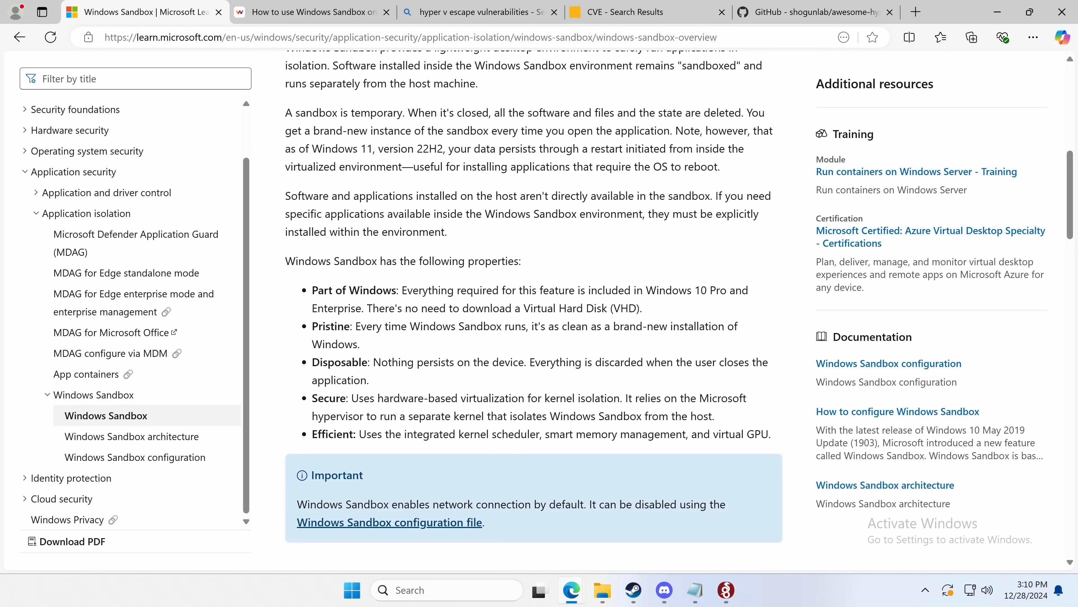
mouse_move(765, 602)
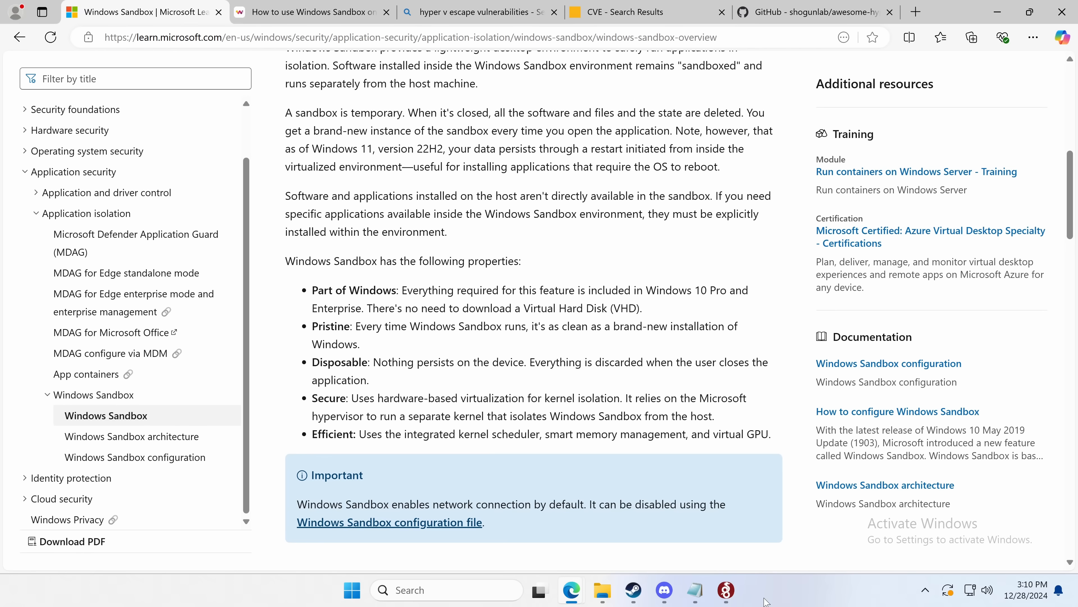
mouse_move(849, 550)
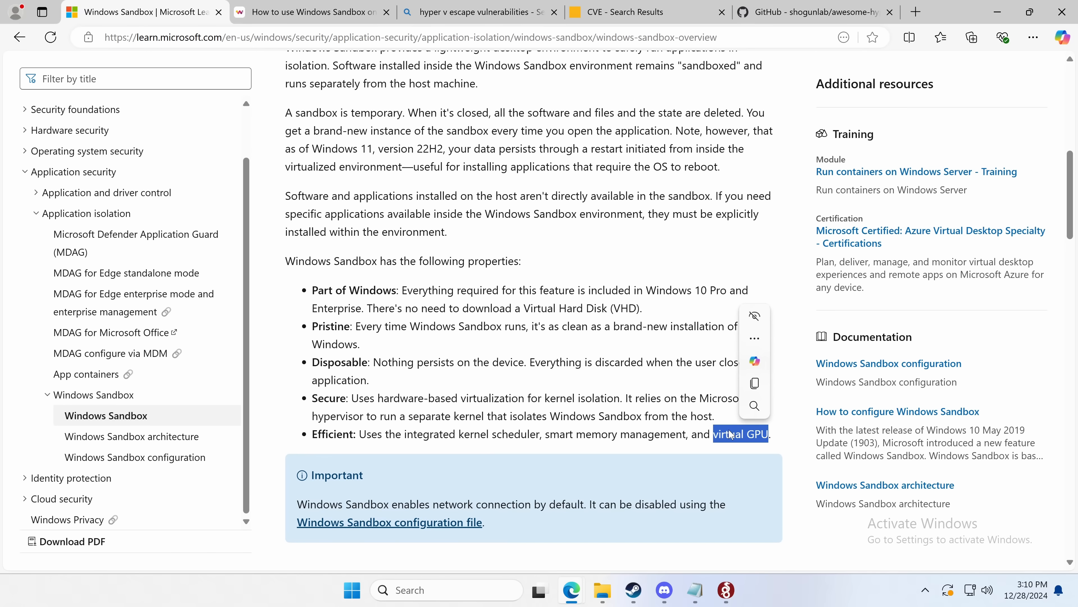
mouse_move(700, 444)
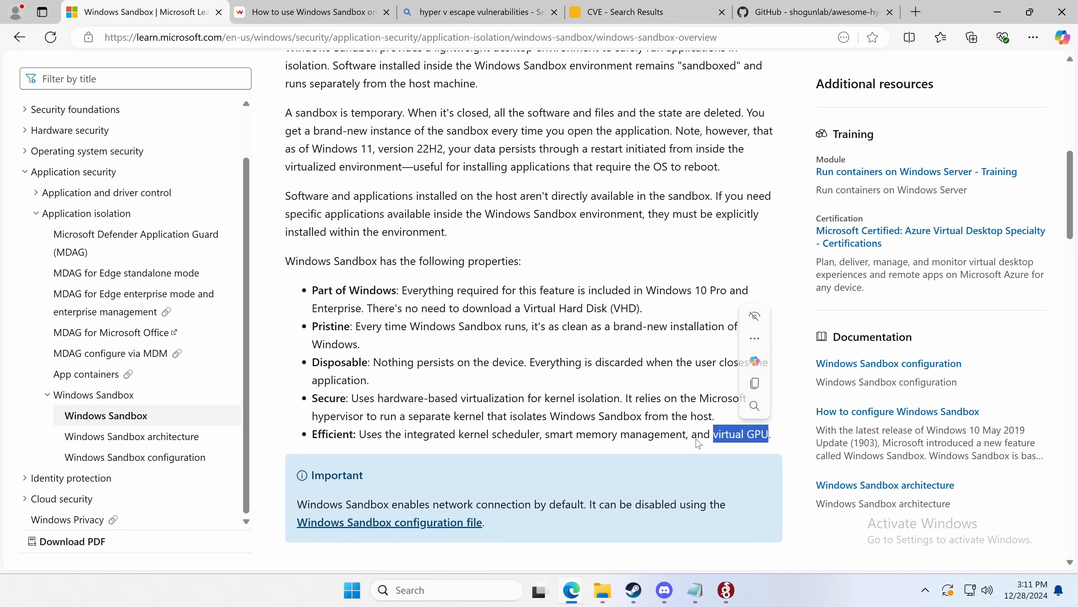
Step: Continue through the Installation steps, then switch to the CVE search results for Hyper-V
scroll("down", 3)
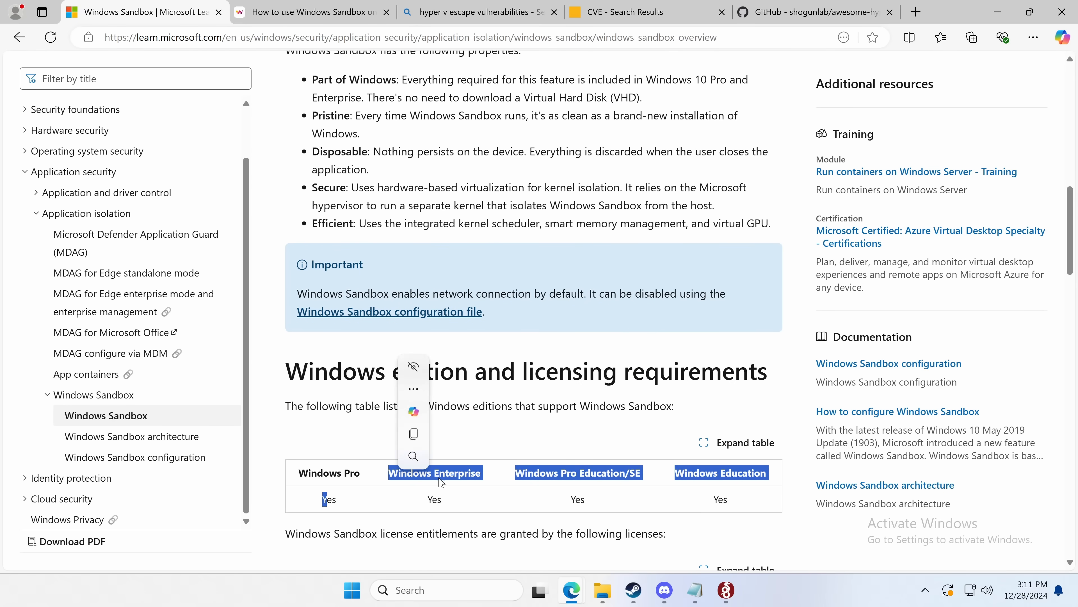
scroll("down", 3)
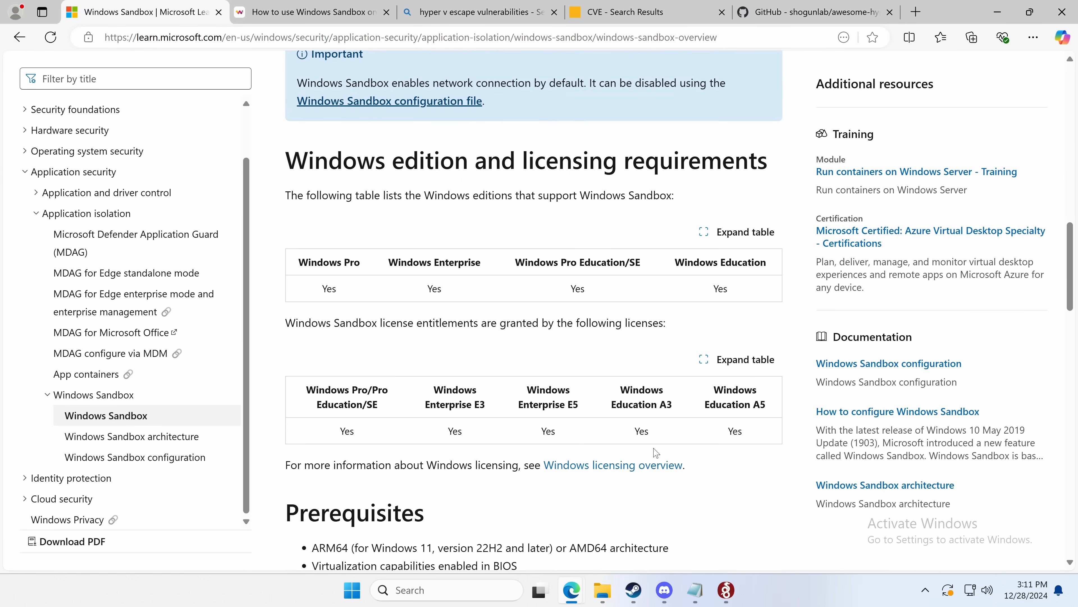
scroll("down", 3)
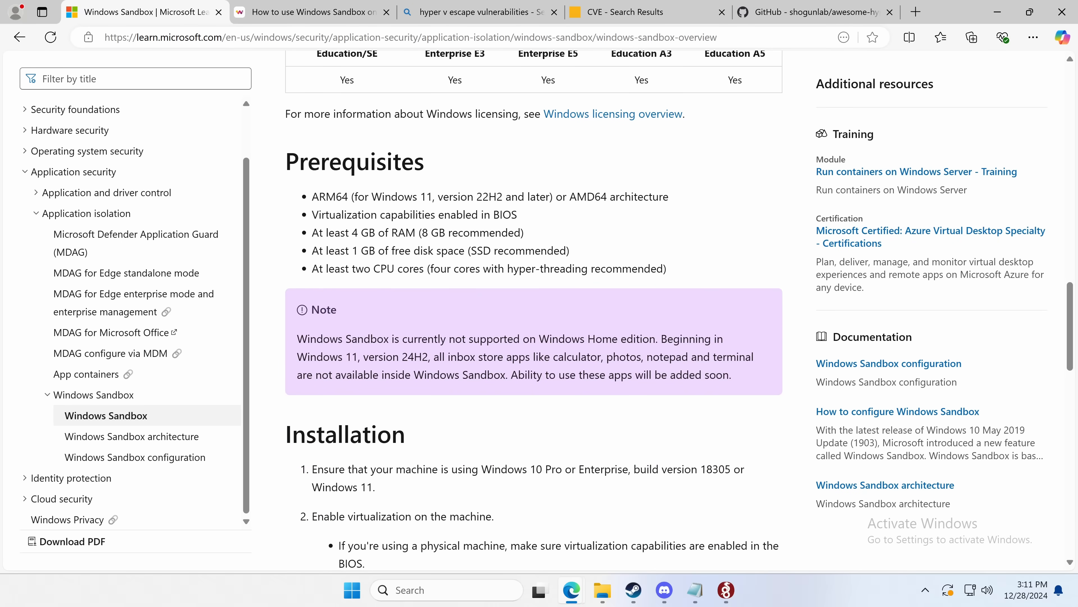
mouse_move(302, 90)
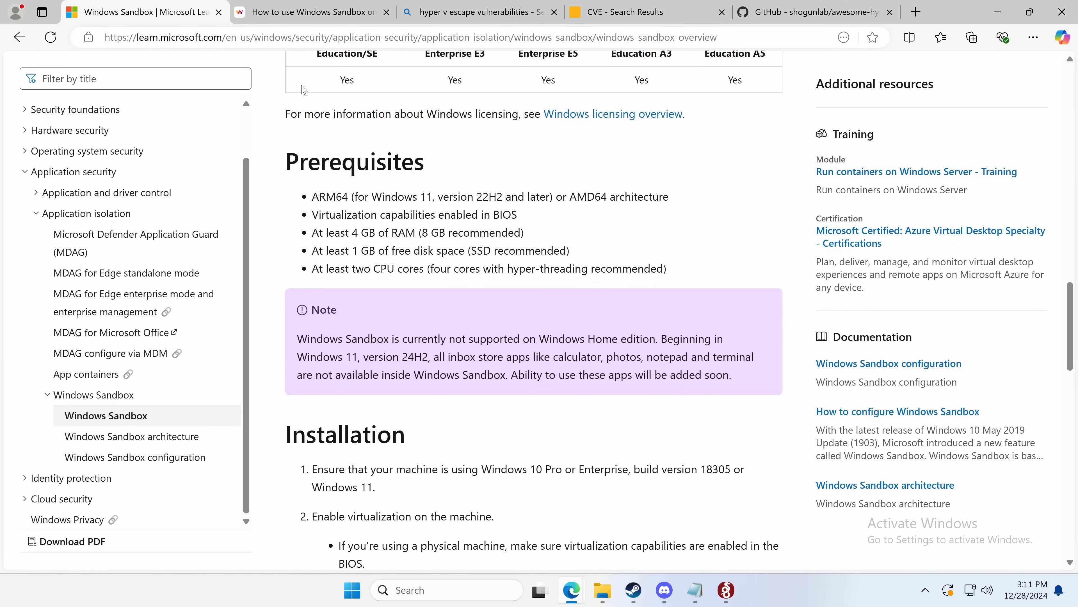
scroll("down", 3)
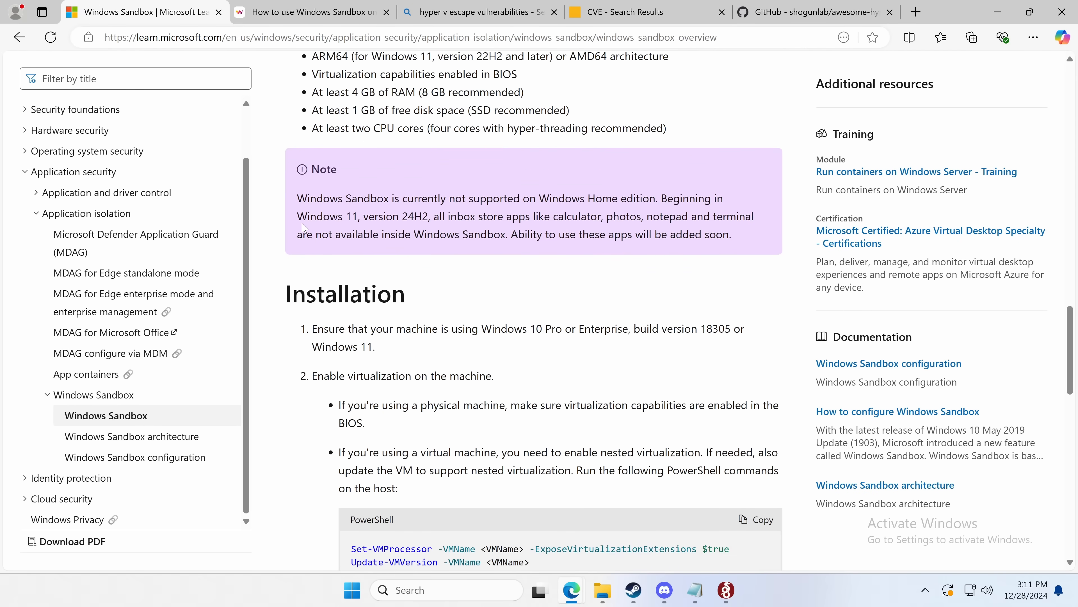
mouse_move(270, 255)
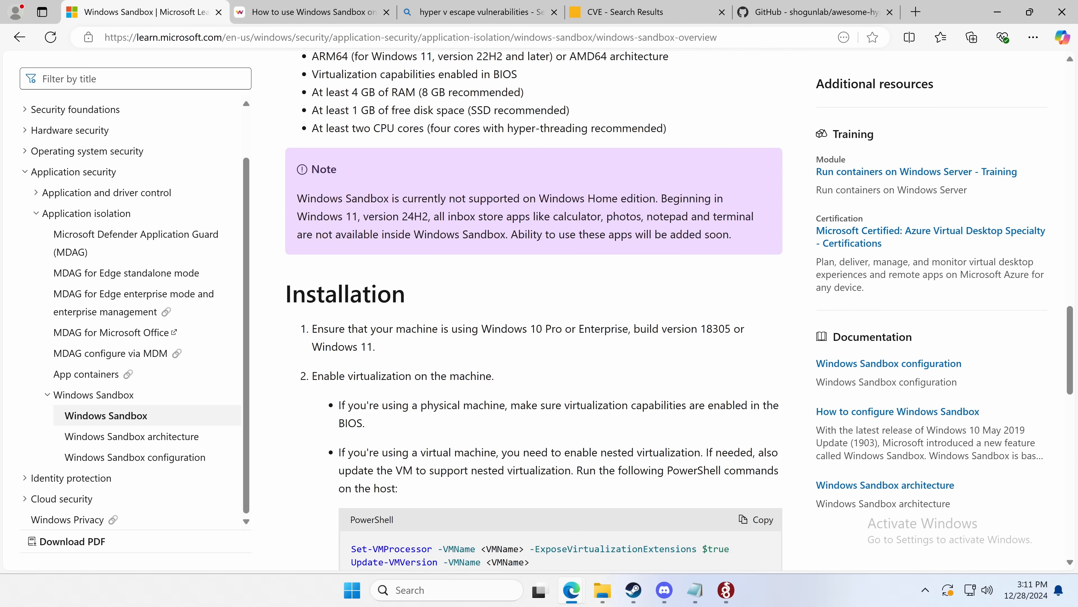
mouse_move(556, 94)
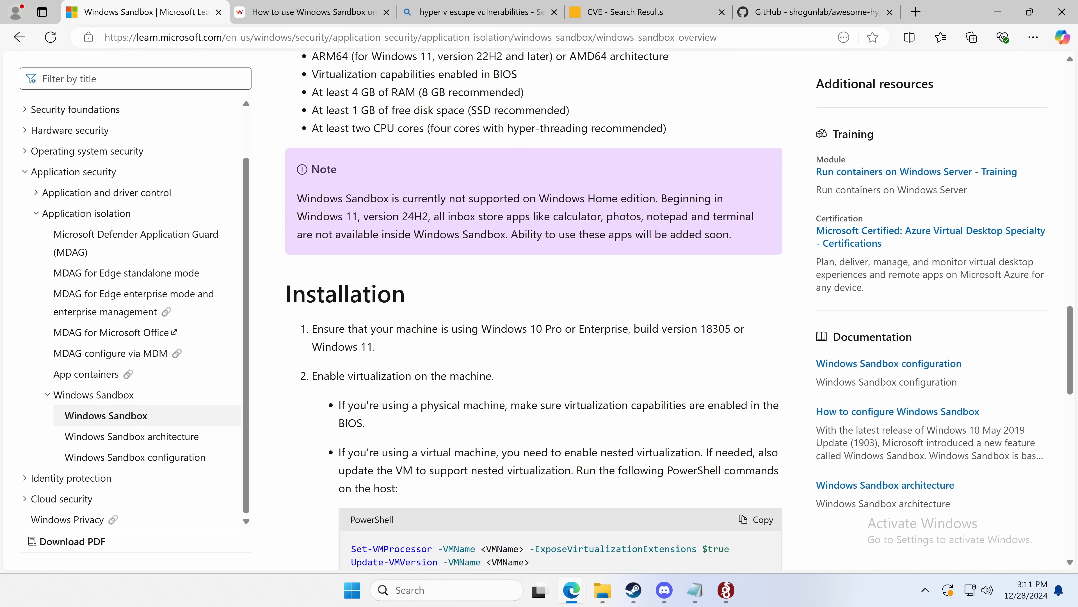
mouse_move(530, 295)
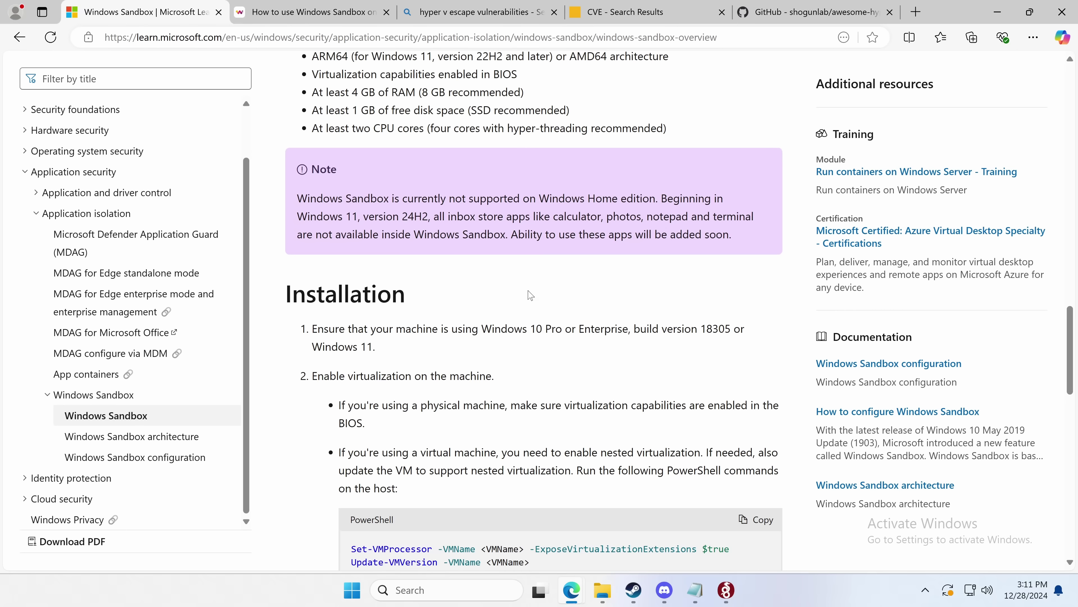
mouse_move(538, 302)
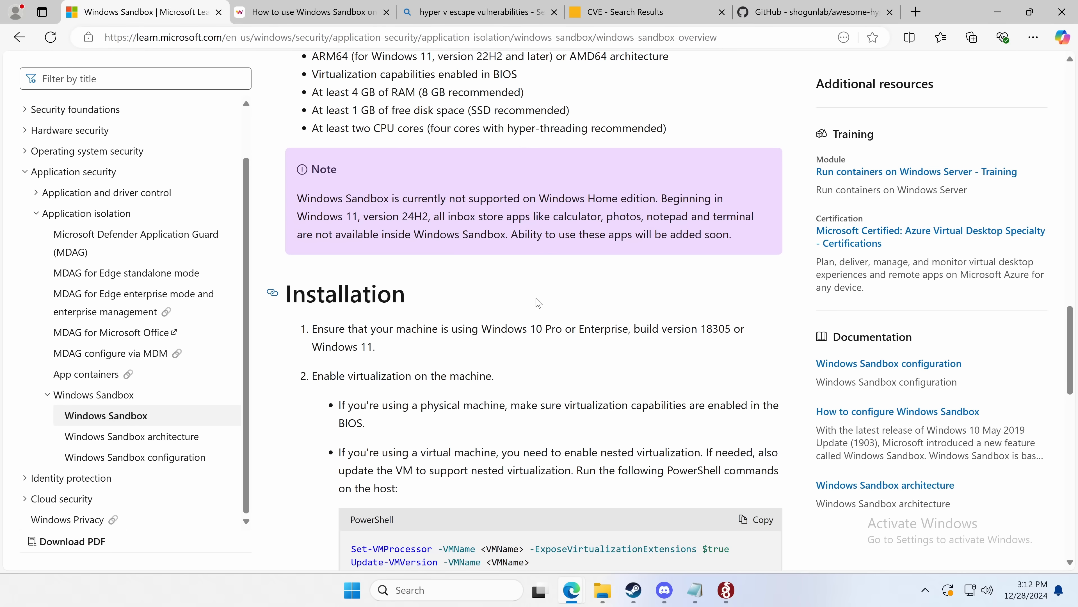
mouse_move(397, 193)
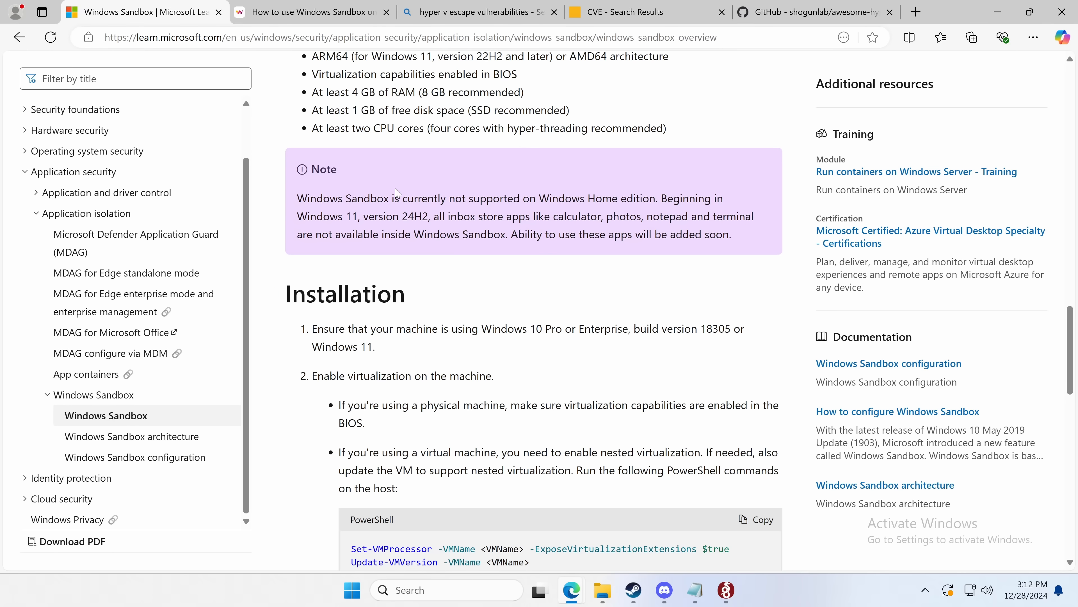
mouse_move(395, 193)
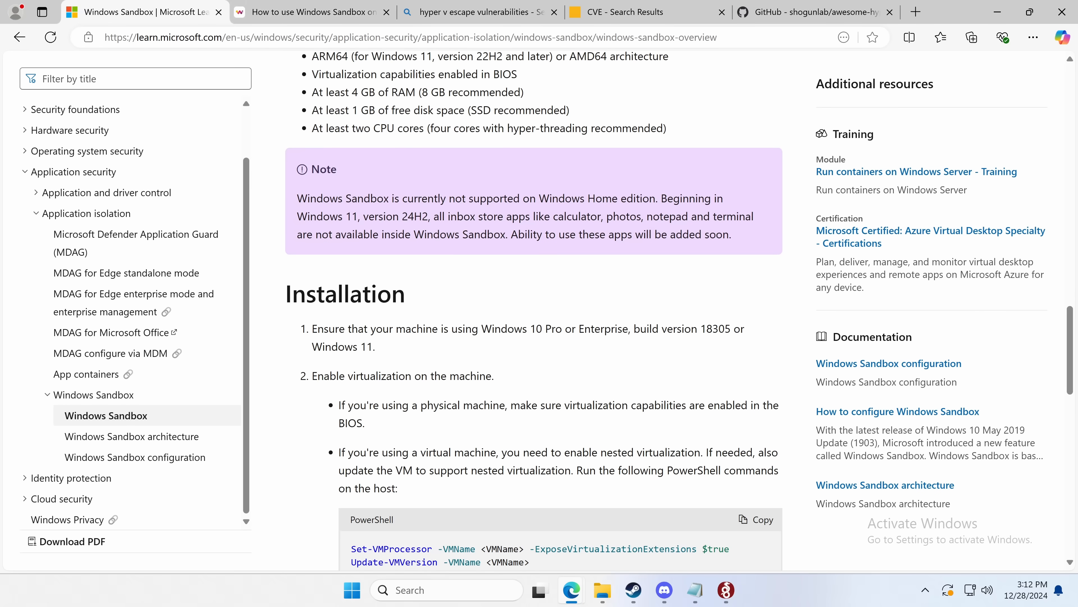
left_click(643, 12)
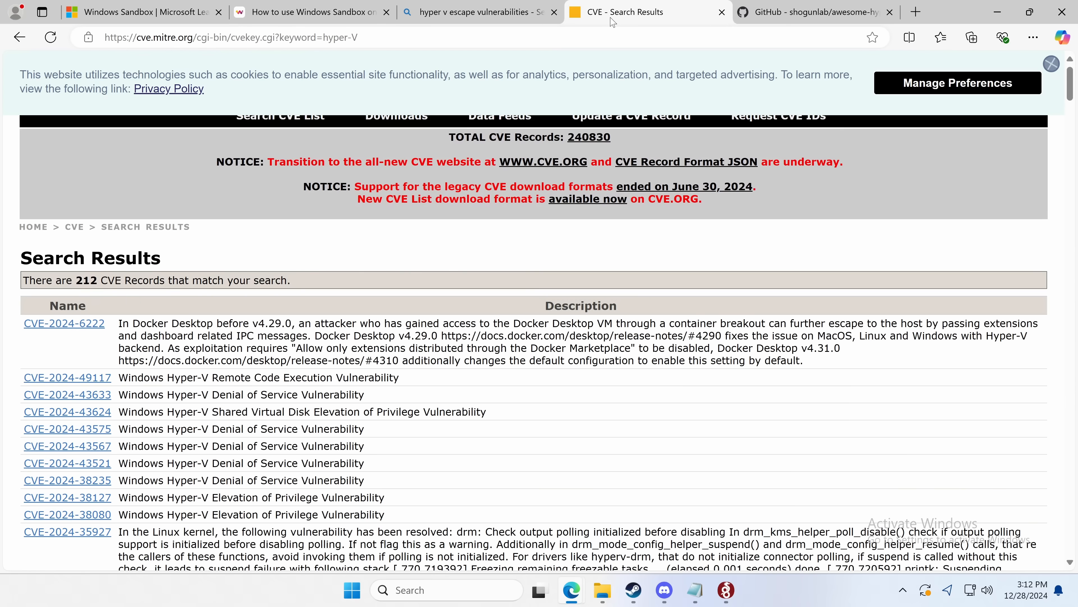
mouse_move(297, 261)
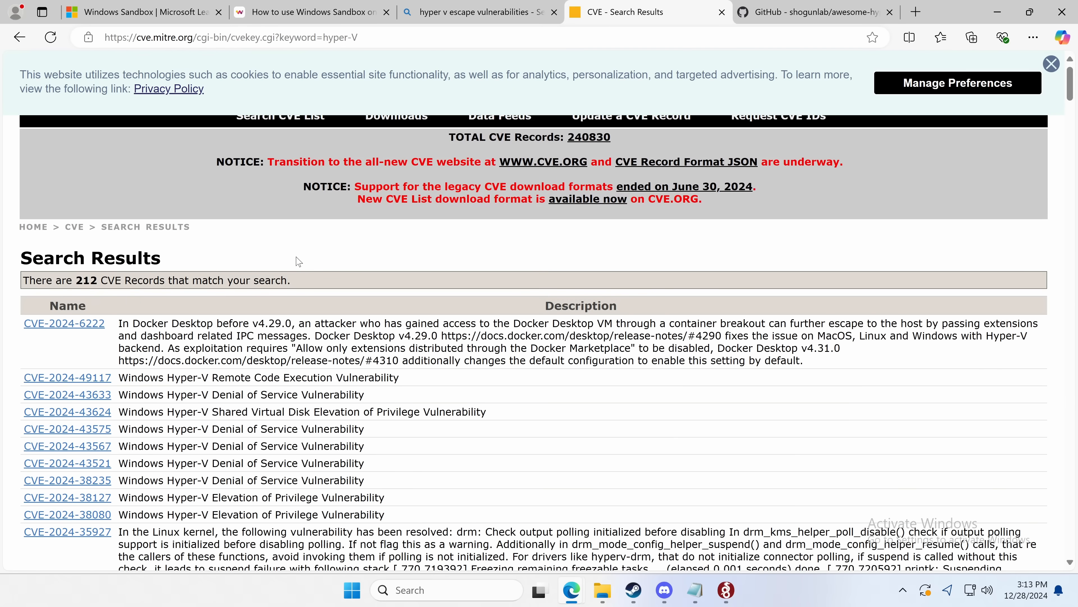
Step: Open the CVE-2024-49117 Windows Hyper-V Remote Code Execution record from the results
scroll("down", 3)
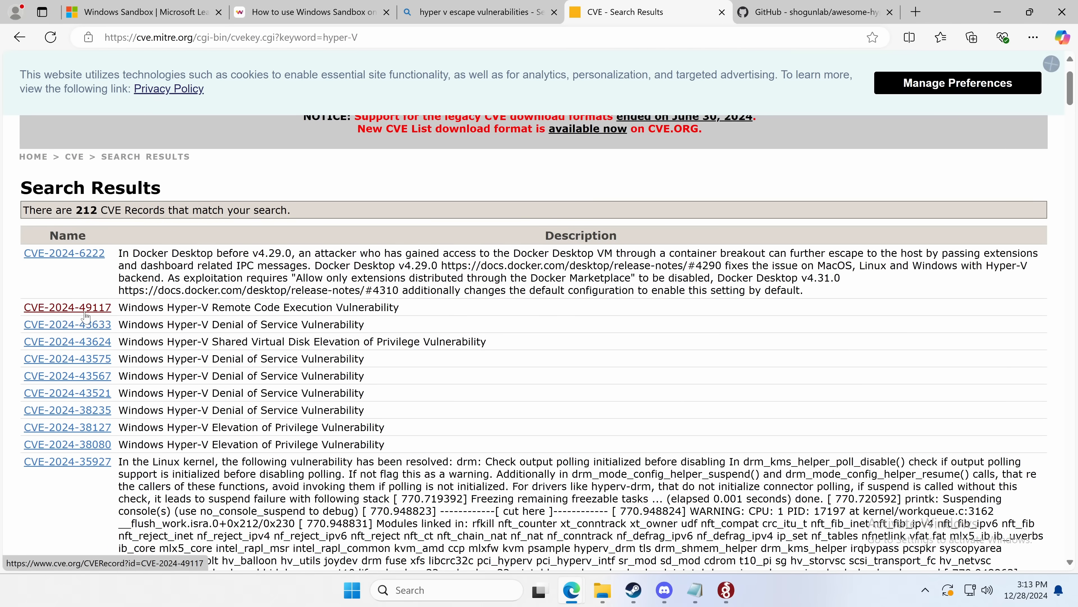
left_click(67, 307)
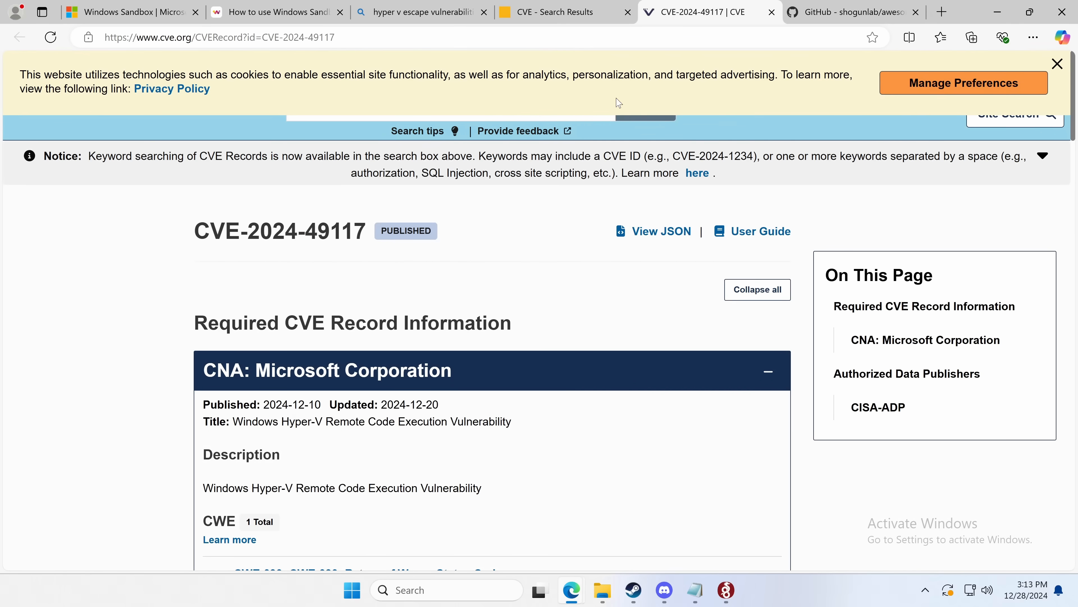
Step: Review the record's 8.8 HIGH score and affected versions, then bring up Microsoft's MSRC advisory
scroll("down", 3)
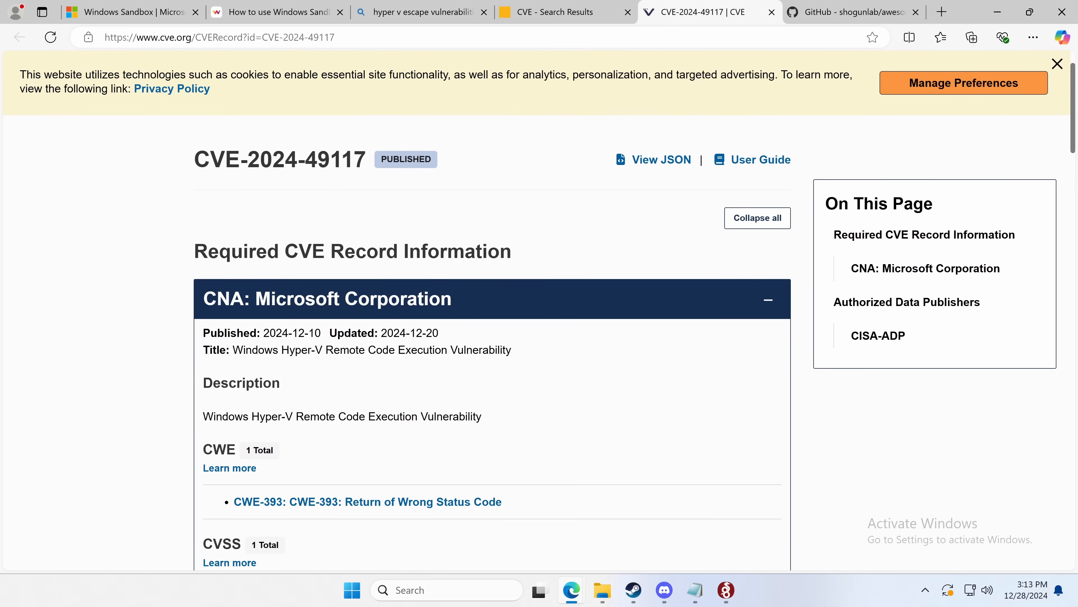
scroll("down", 3)
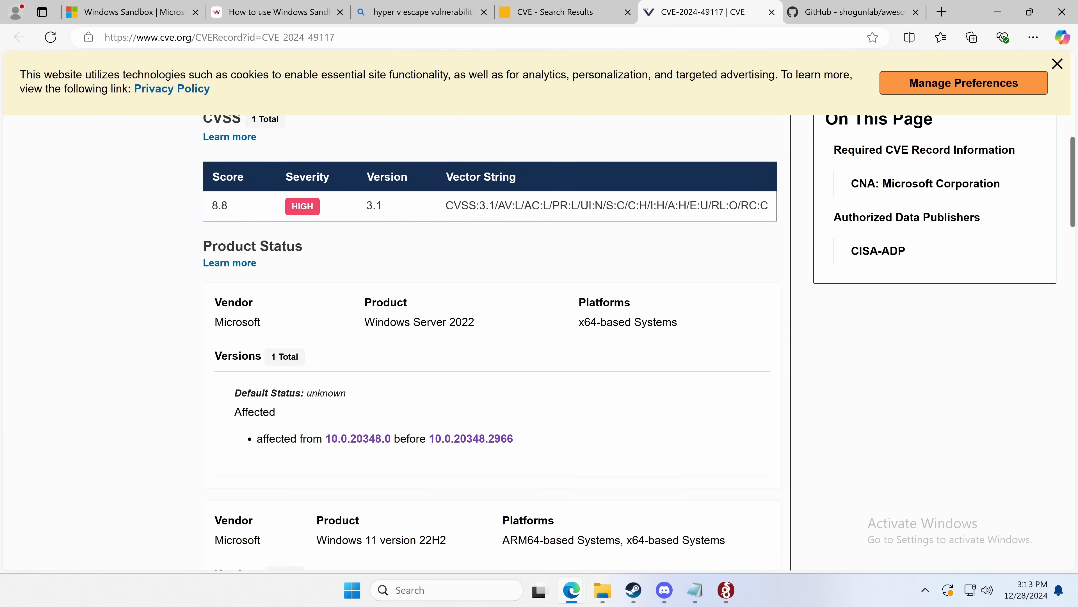
scroll("down", 3)
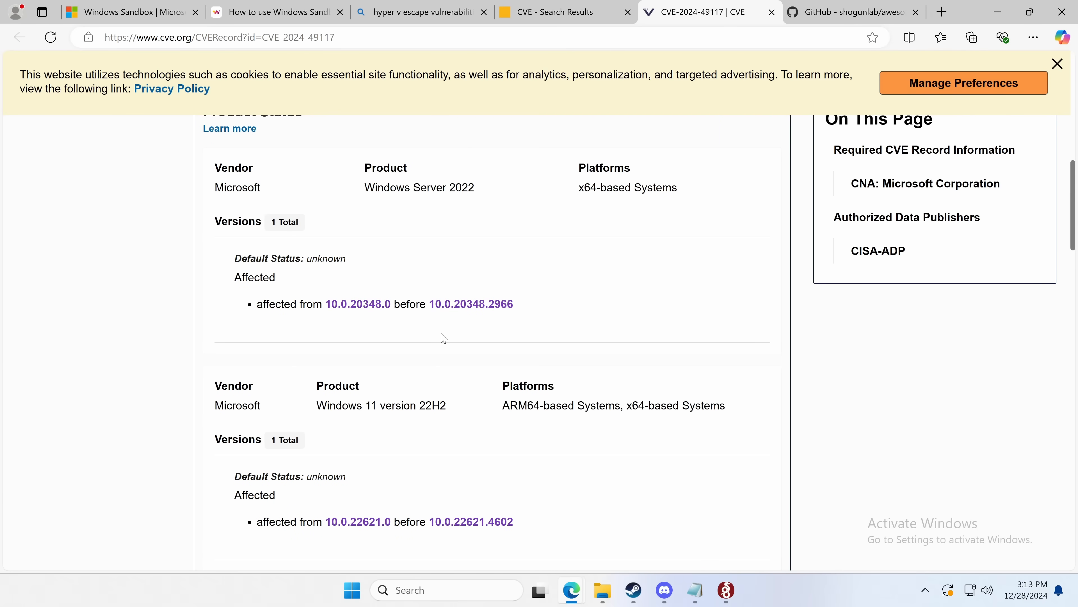
left_click(739, 12)
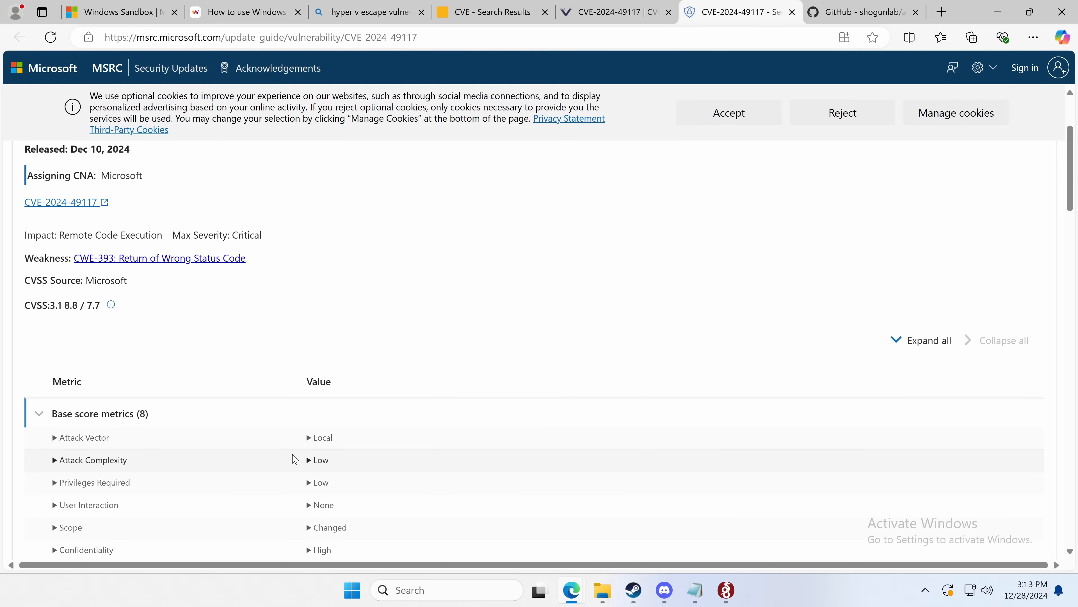
mouse_move(316, 482)
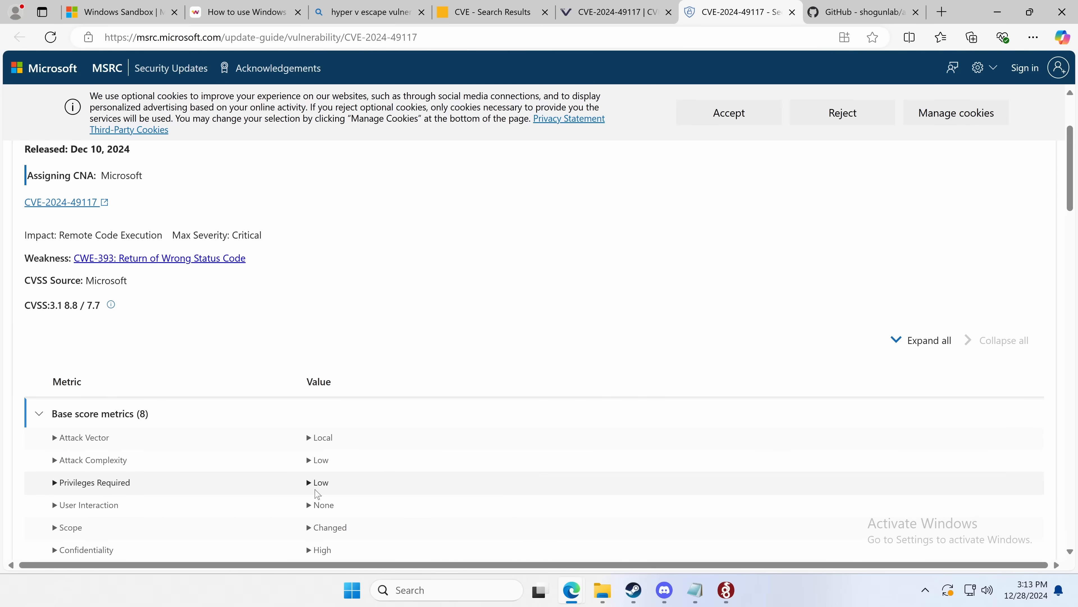
Step: Expand the Low Privileges Required and Unproven exploit maturity explanations, then switch to the BleepingComputer article
left_click(94, 482)
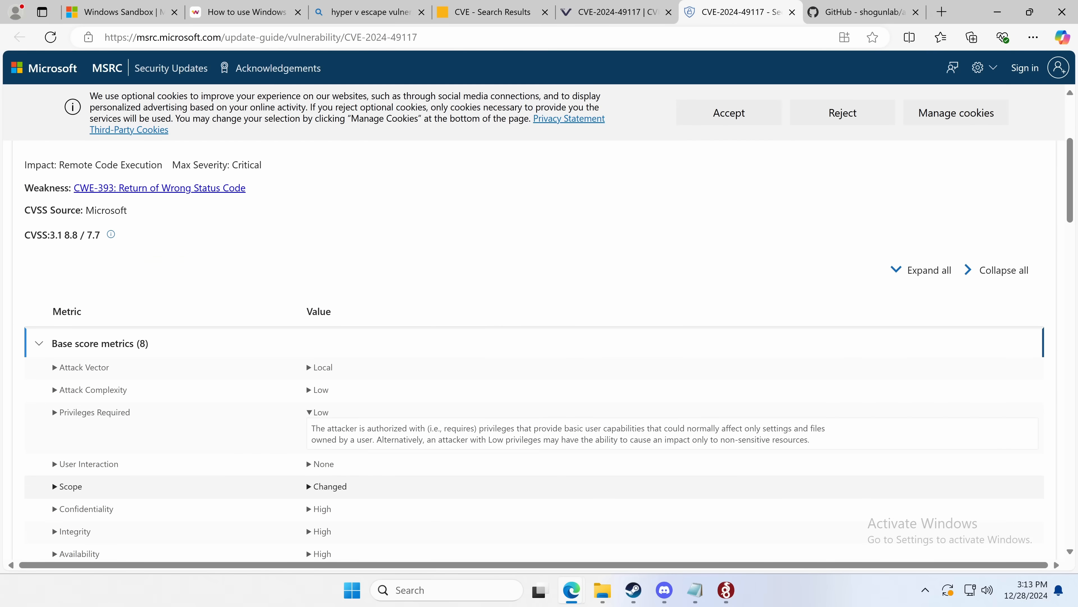
scroll("down", 3)
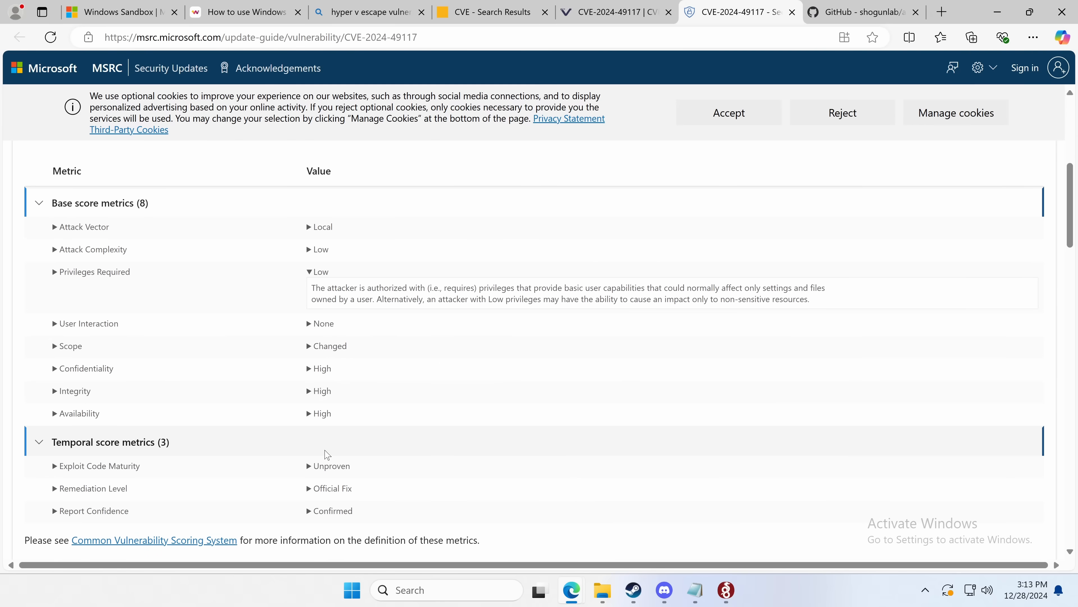
left_click(331, 466)
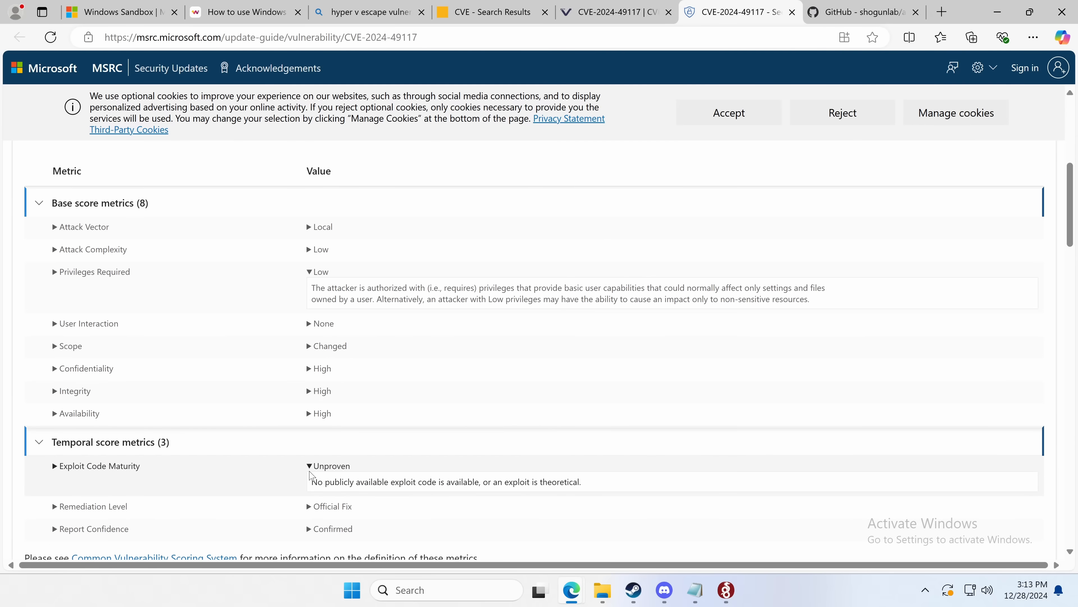
left_click(310, 466)
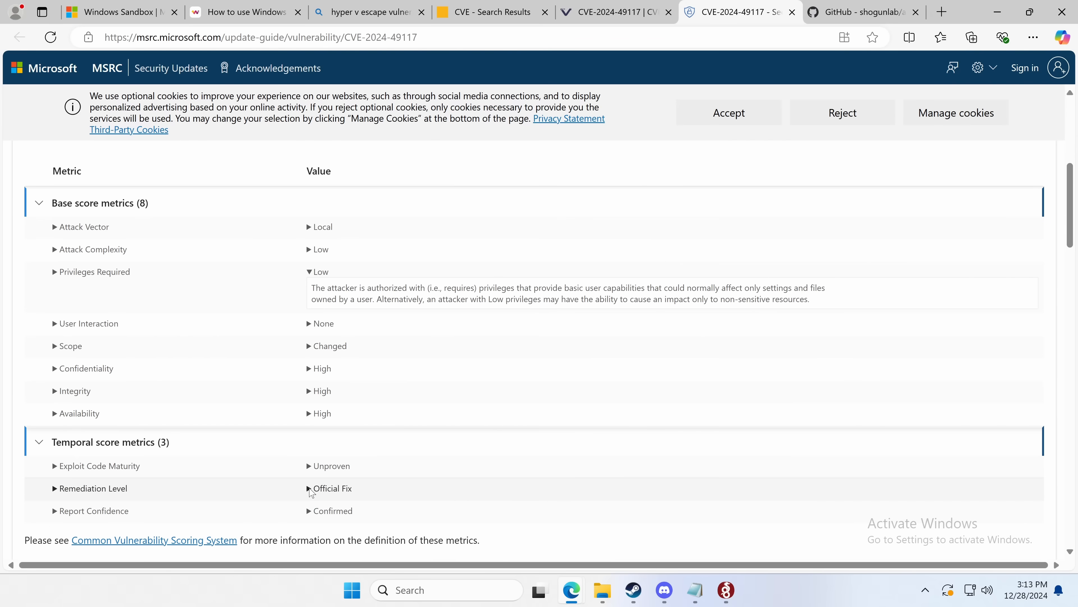
scroll("down", 3)
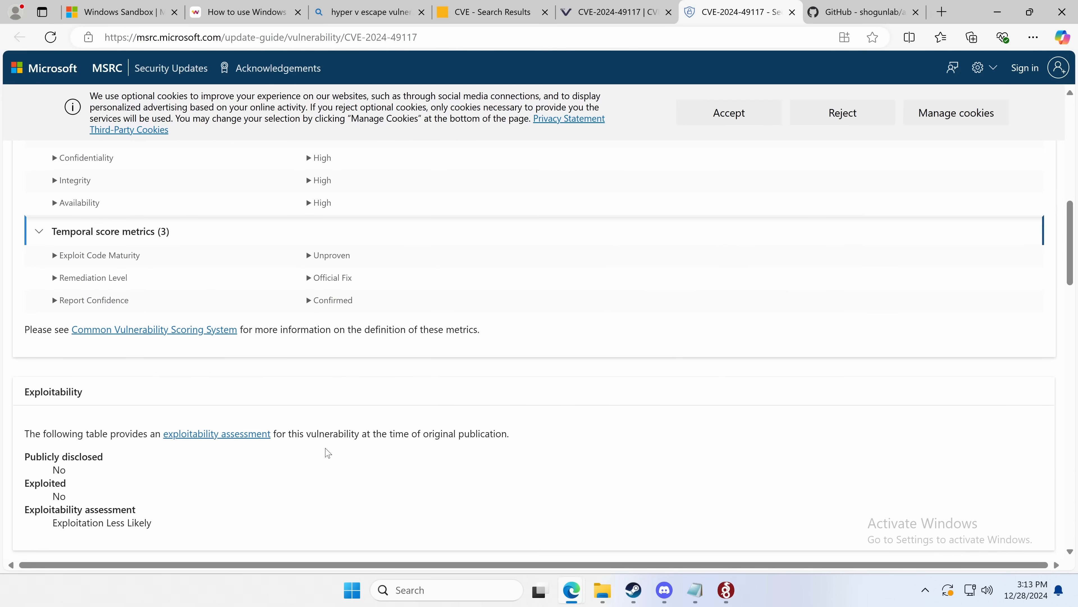
left_click(763, 12)
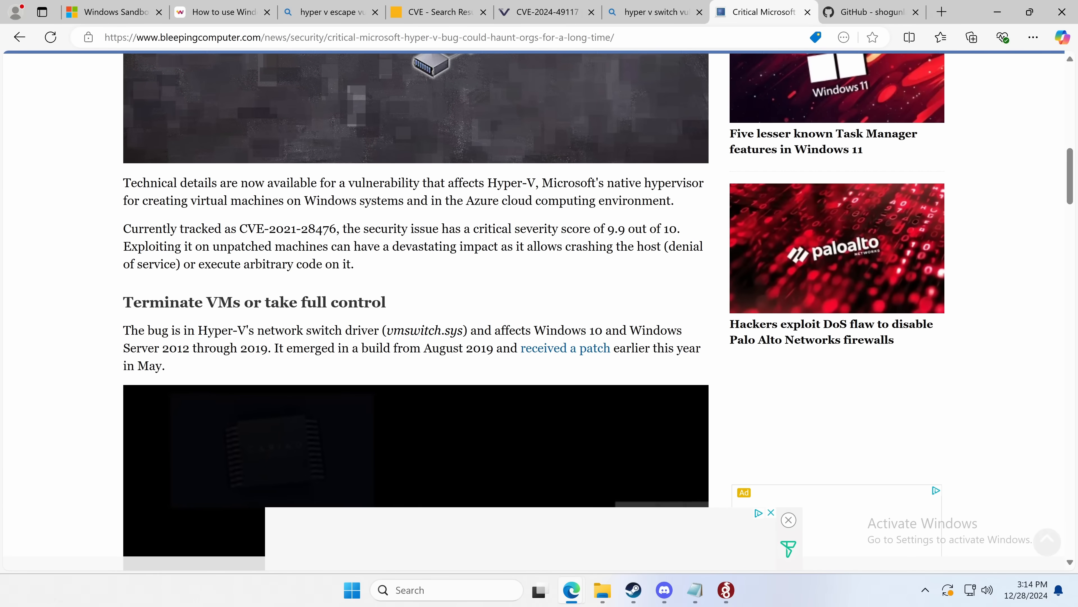
Step: Read the Hyper-V vmswitch OID flaw article and return to the CVE-2024-49117 record
scroll("down", 3)
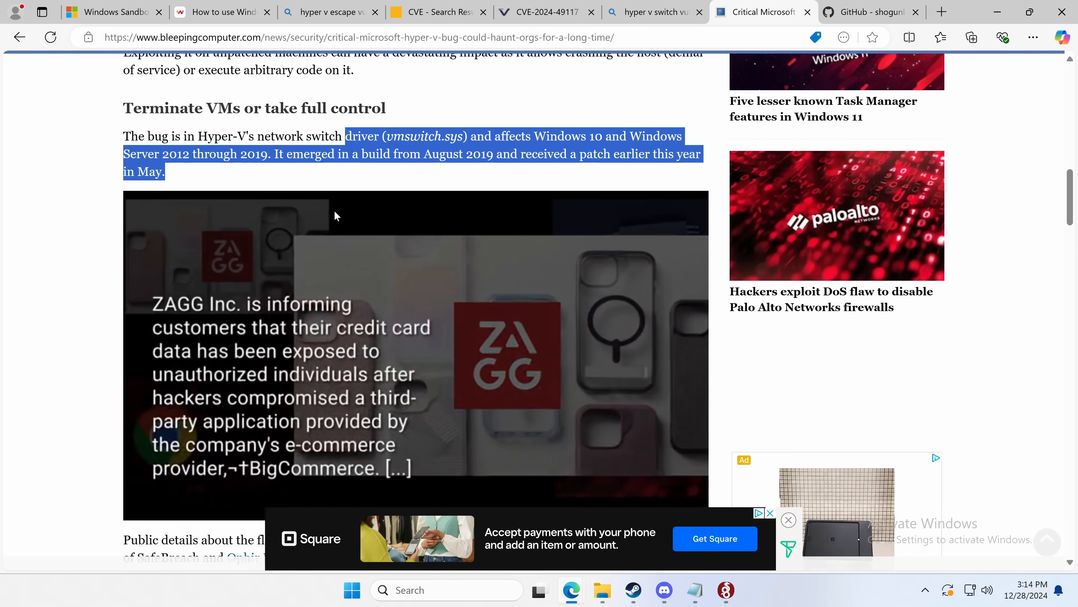
scroll("down", 3)
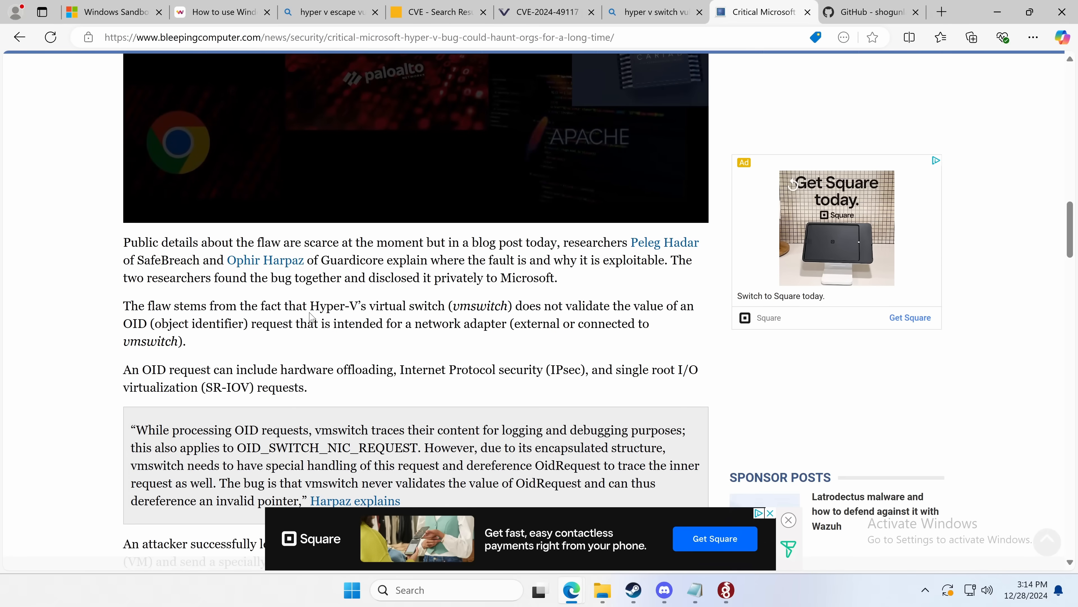
scroll("down", 3)
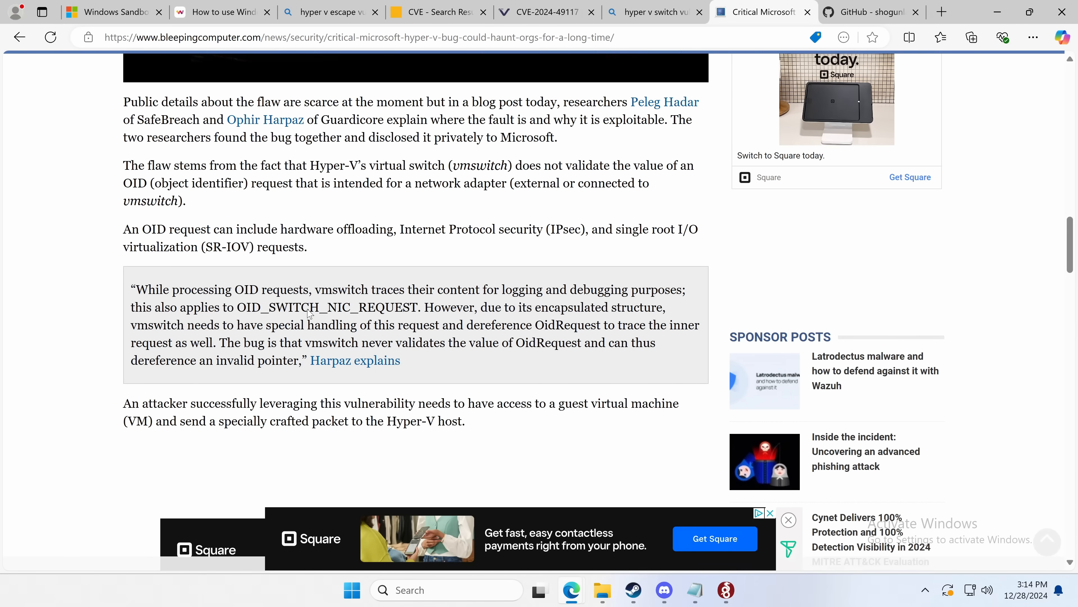
mouse_move(227, 309)
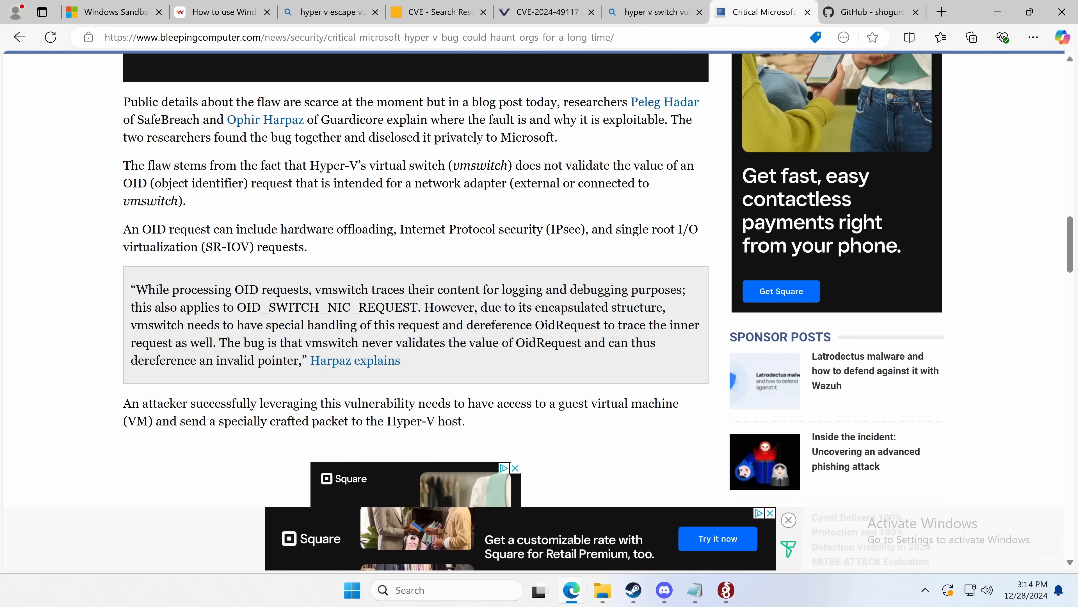
scroll("up", 3)
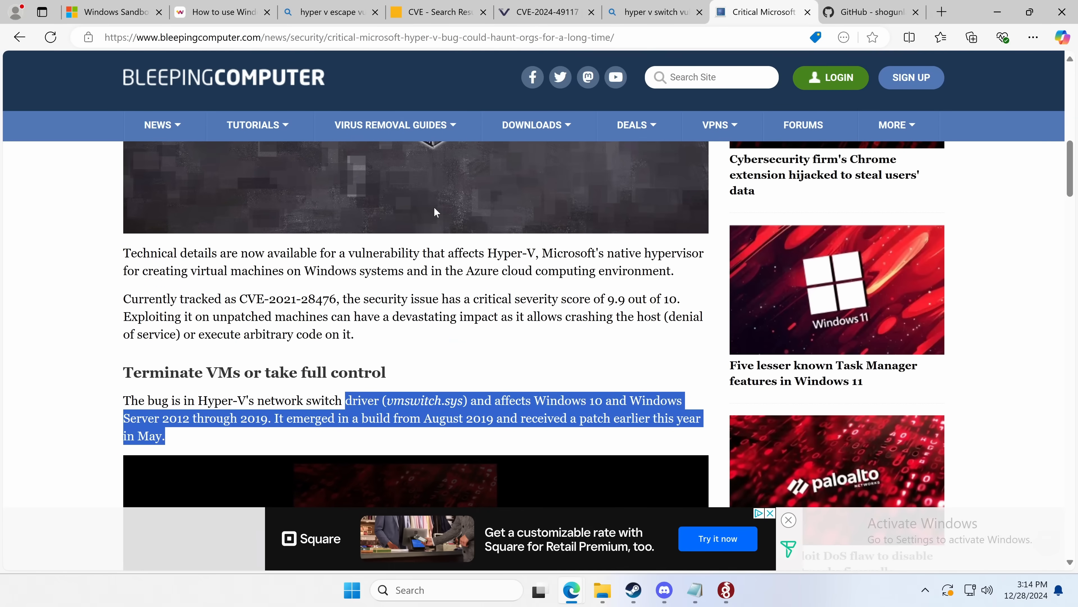
scroll("up", 3)
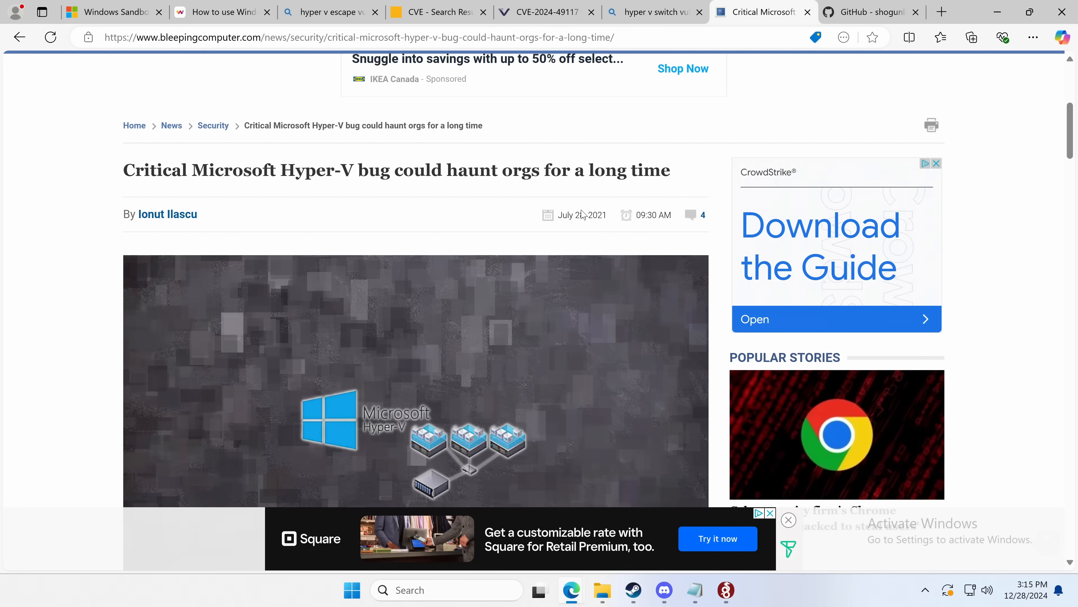
mouse_move(387, 516)
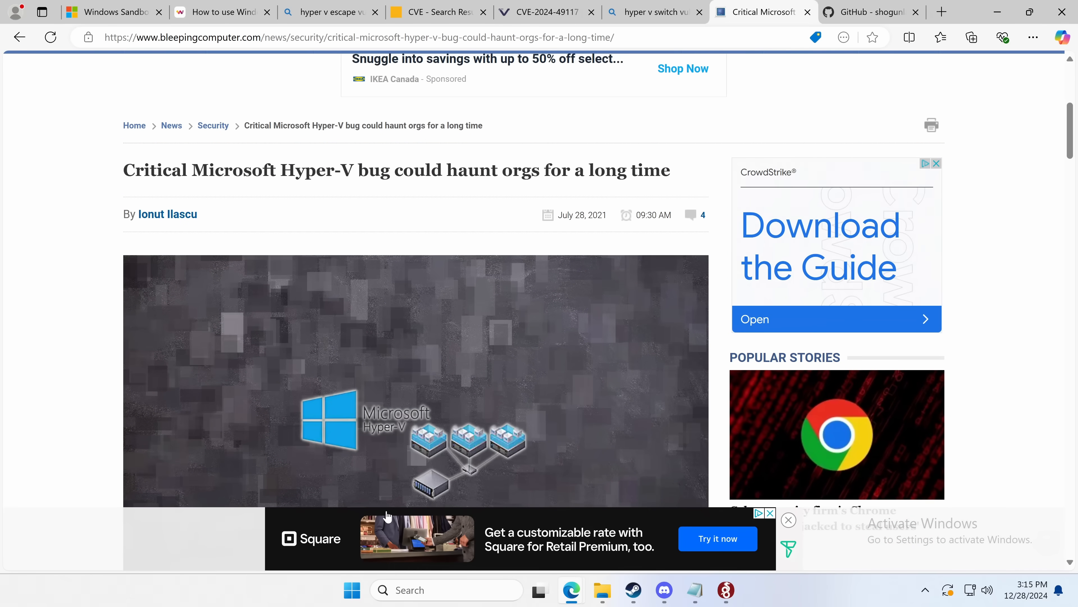
left_click(546, 12)
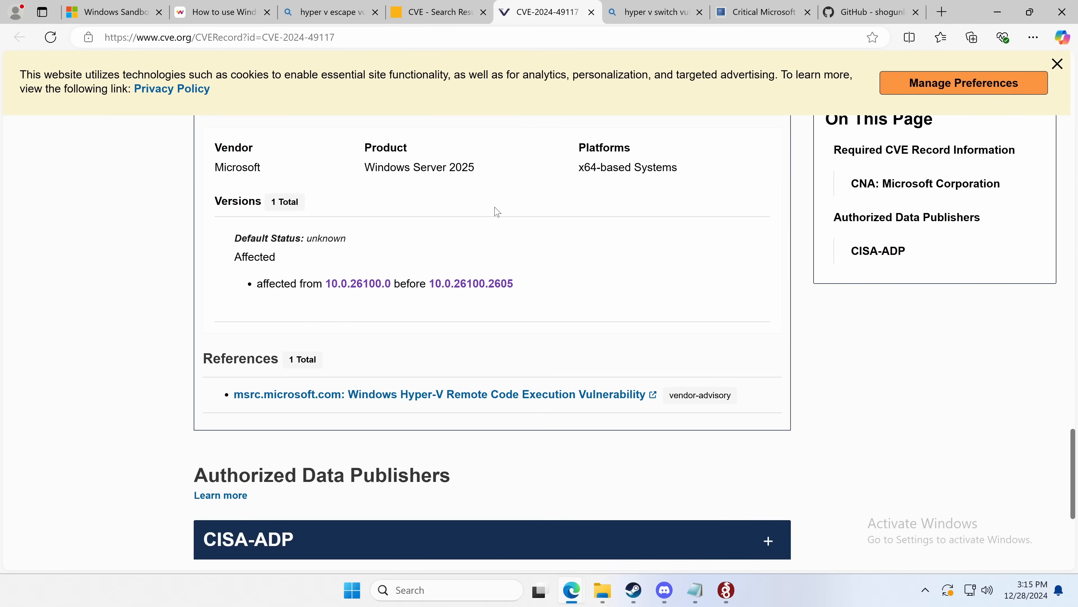
Step: Scroll the CVE.org record down and back up before returning to the Hyper-V search results
scroll("down", 3)
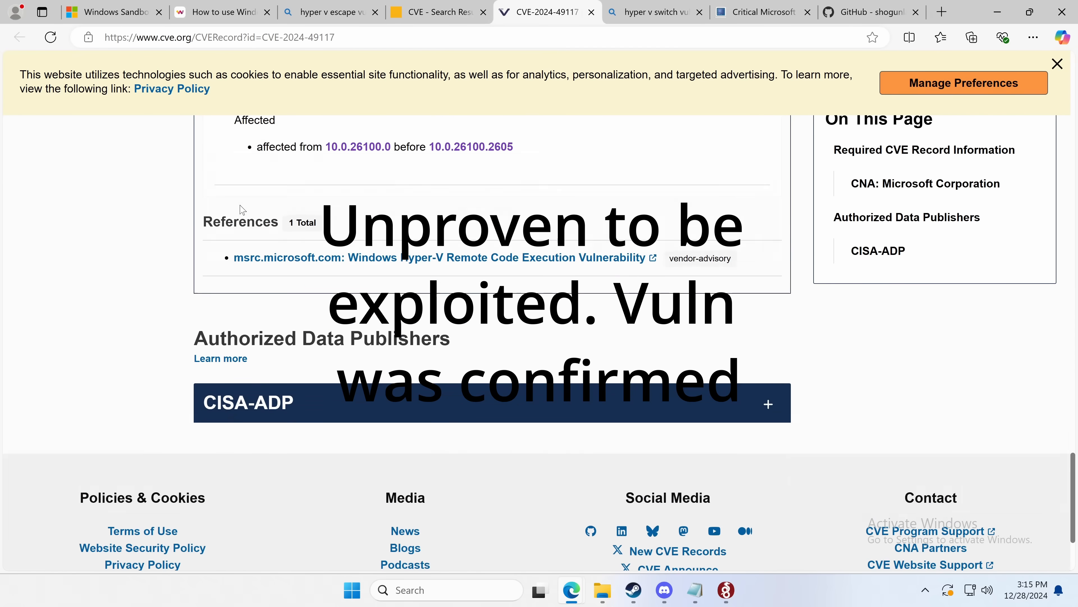
scroll("up", 3)
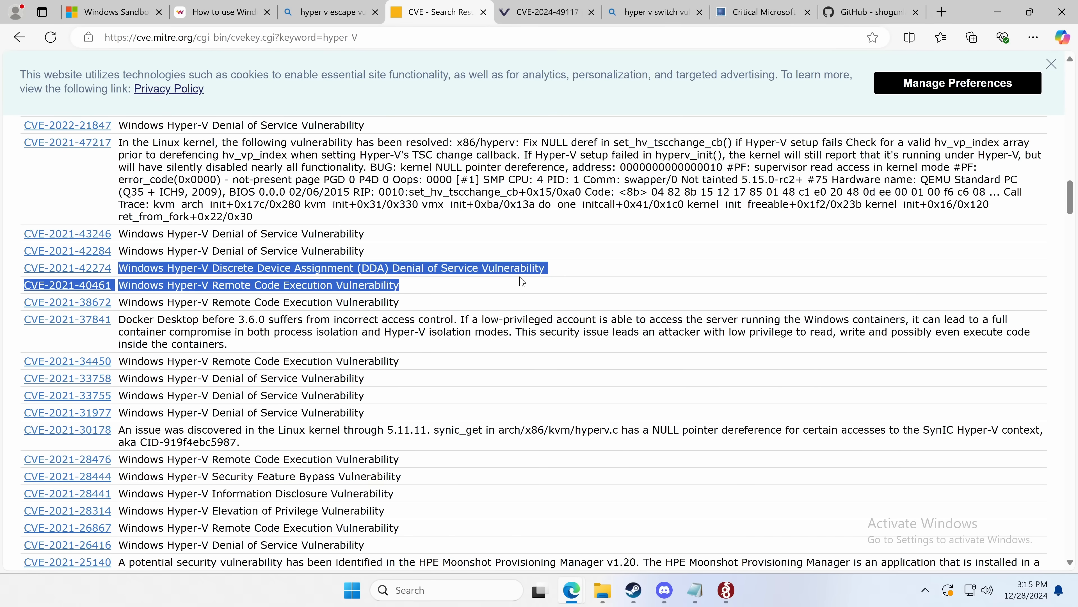
Step: Find 'remotefx' on the page and scroll through its highlighted matches down to the 2019 entries
scroll("down", 3)
type("remotefx")
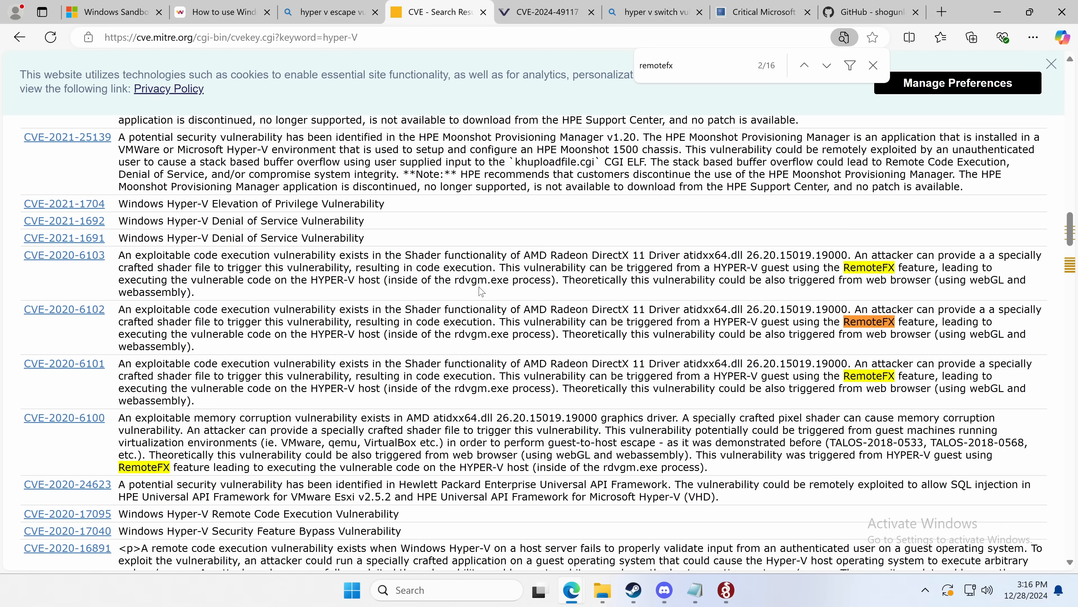
left_click(674, 65)
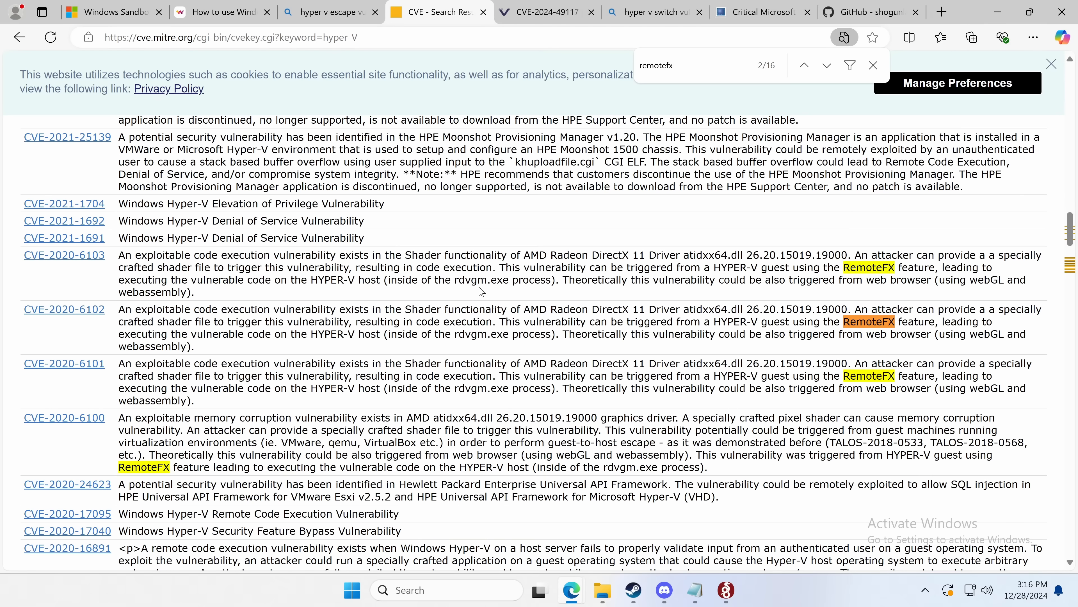
mouse_move(209, 348)
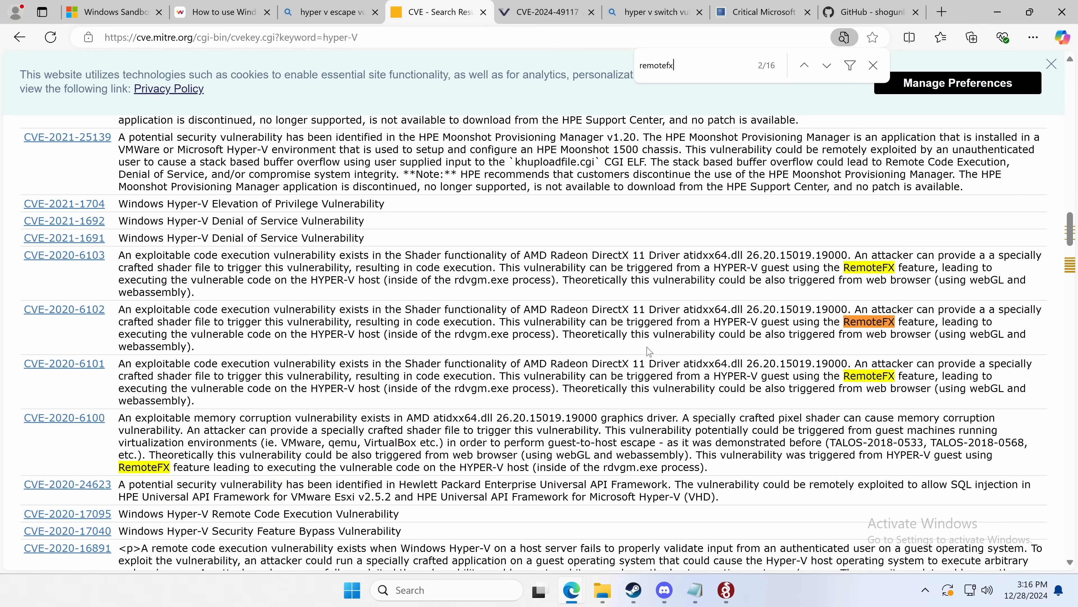
scroll("down", 3)
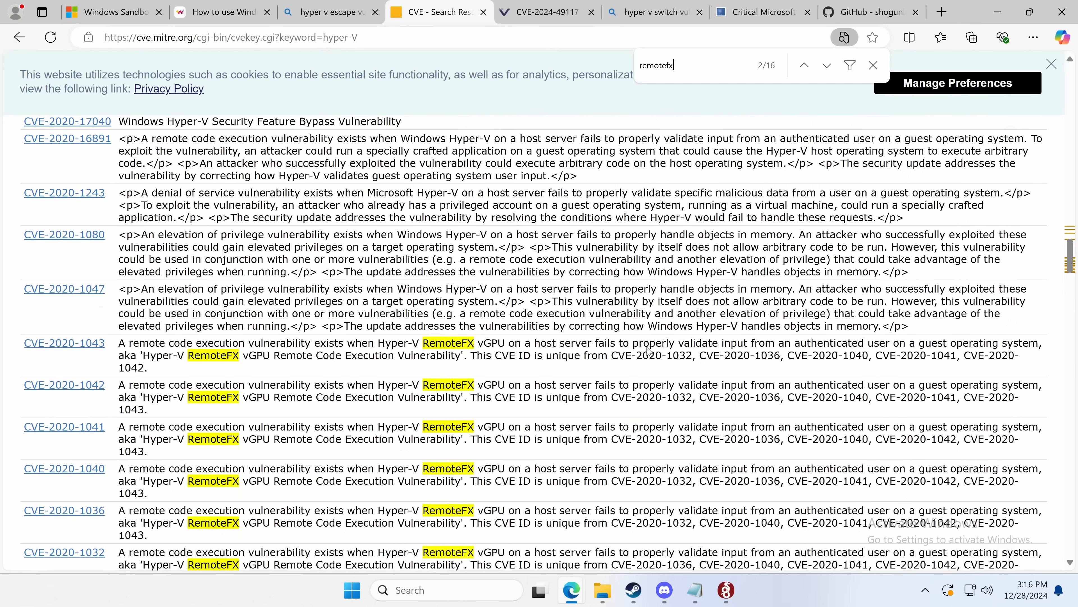
scroll("down", 3)
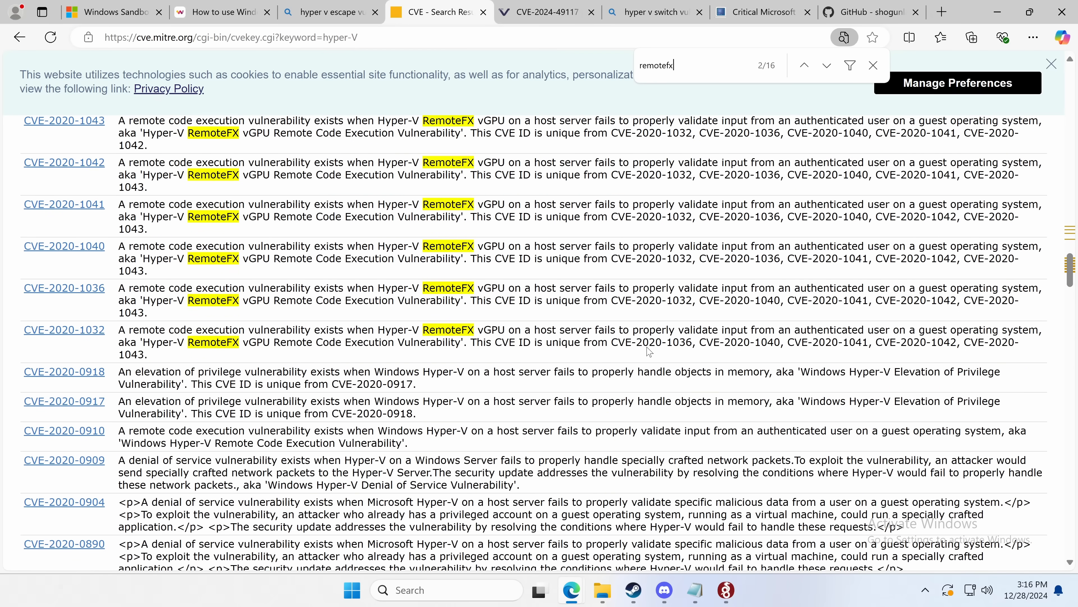
scroll("down", 3)
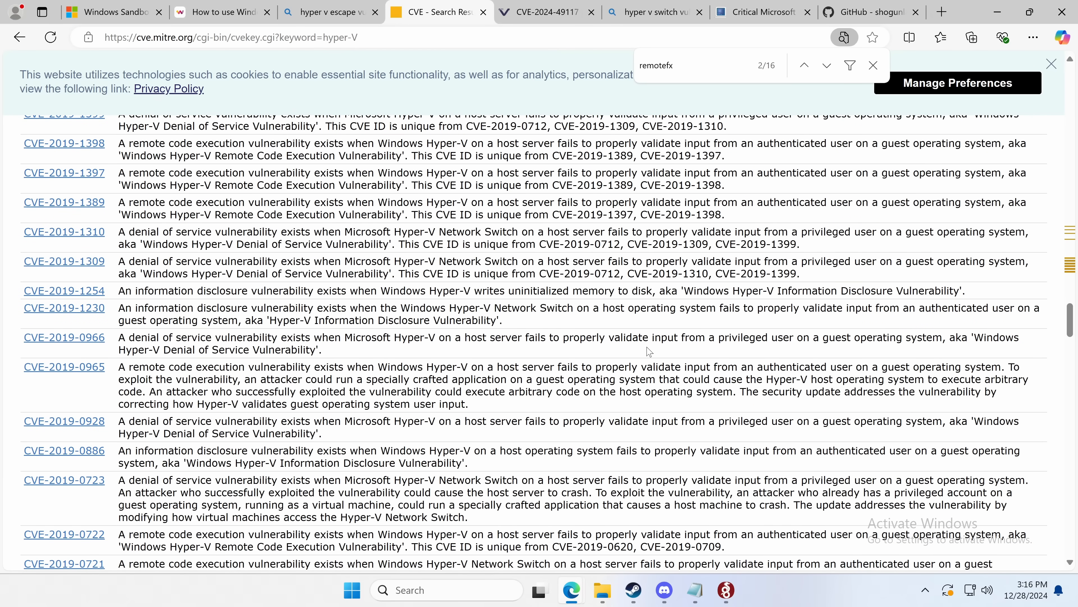
scroll("up", 3)
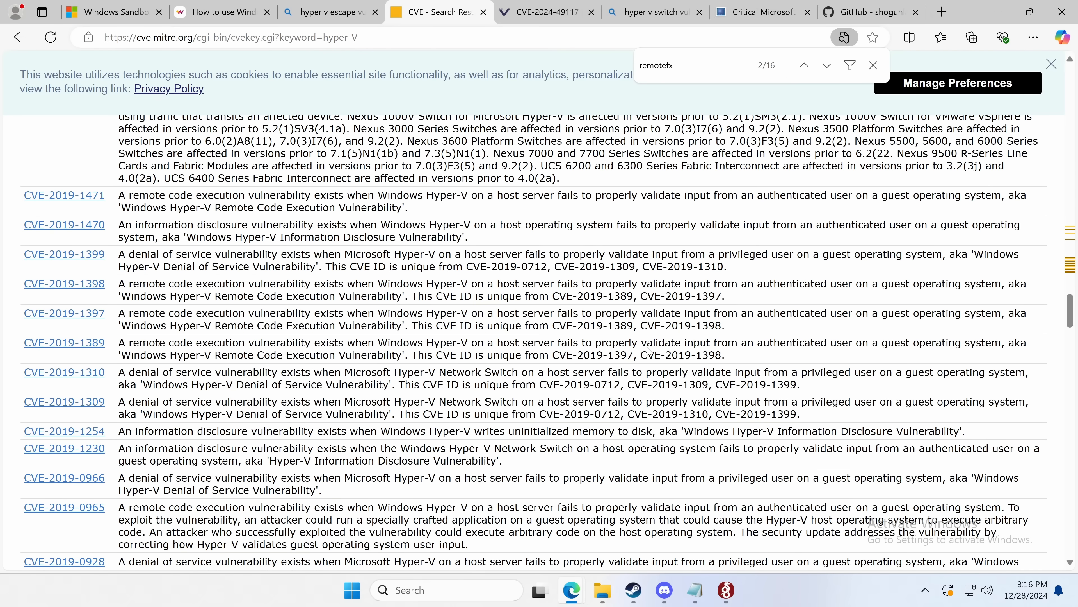
left_click(674, 64)
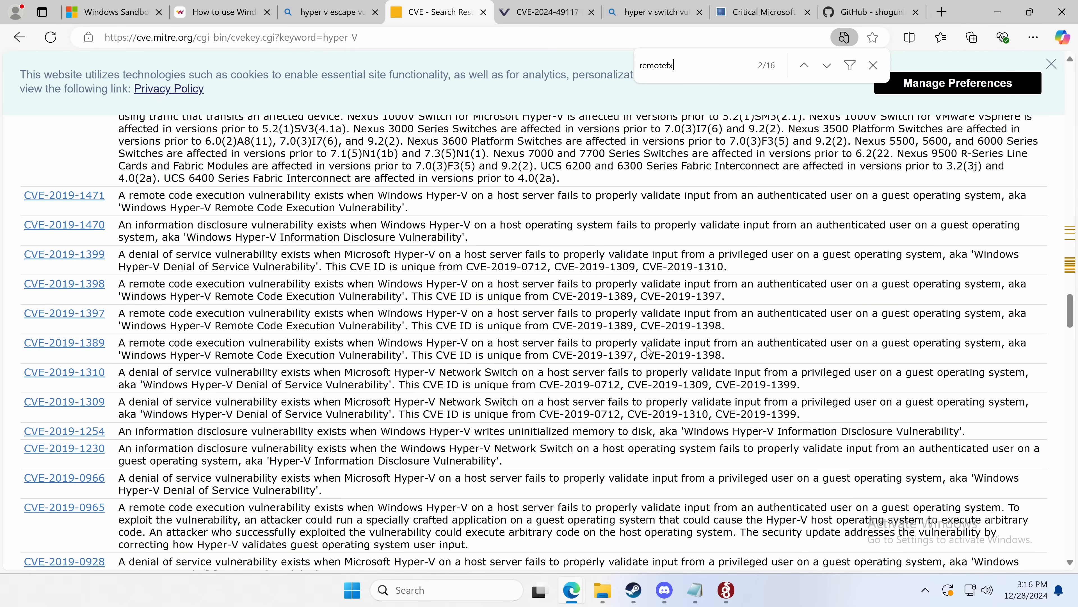
scroll("down", 3)
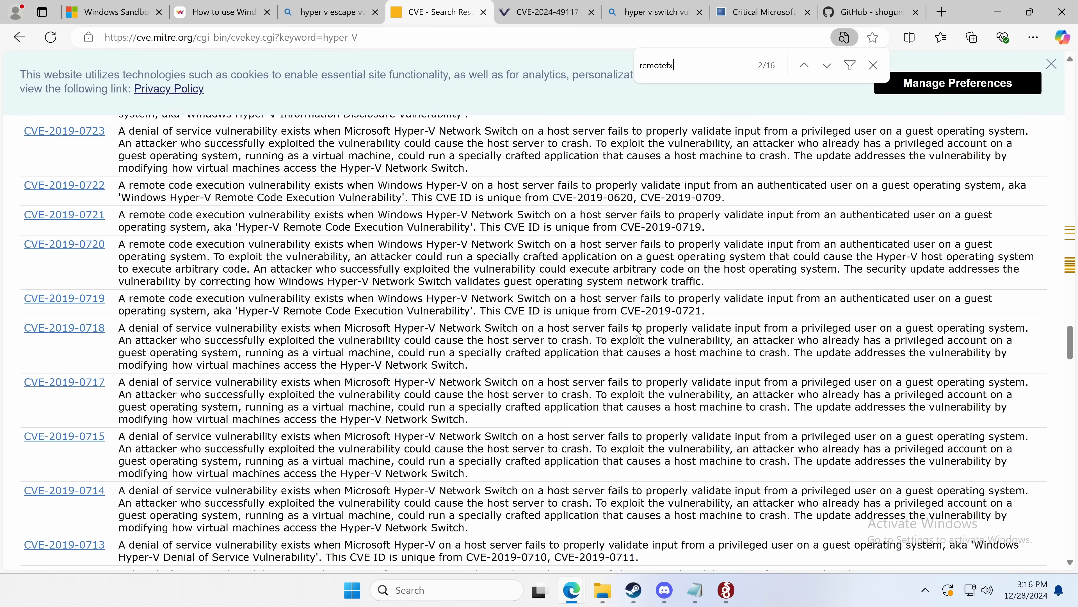
Step: Review the Bing results on enabling vGPU sharing for Windows Sandbox
left_click(437, 12)
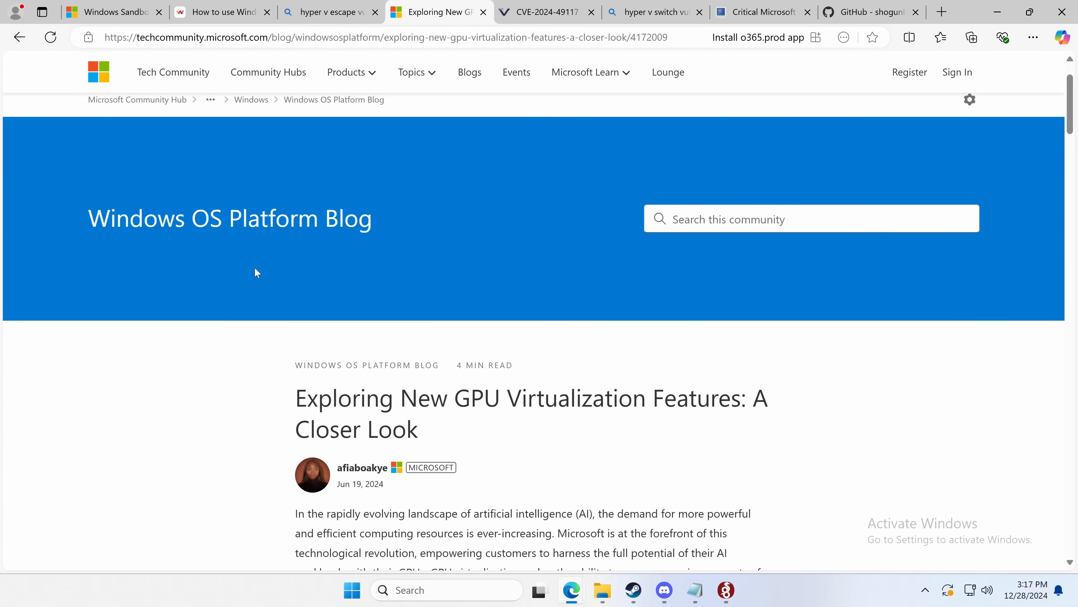
scroll("down", 3)
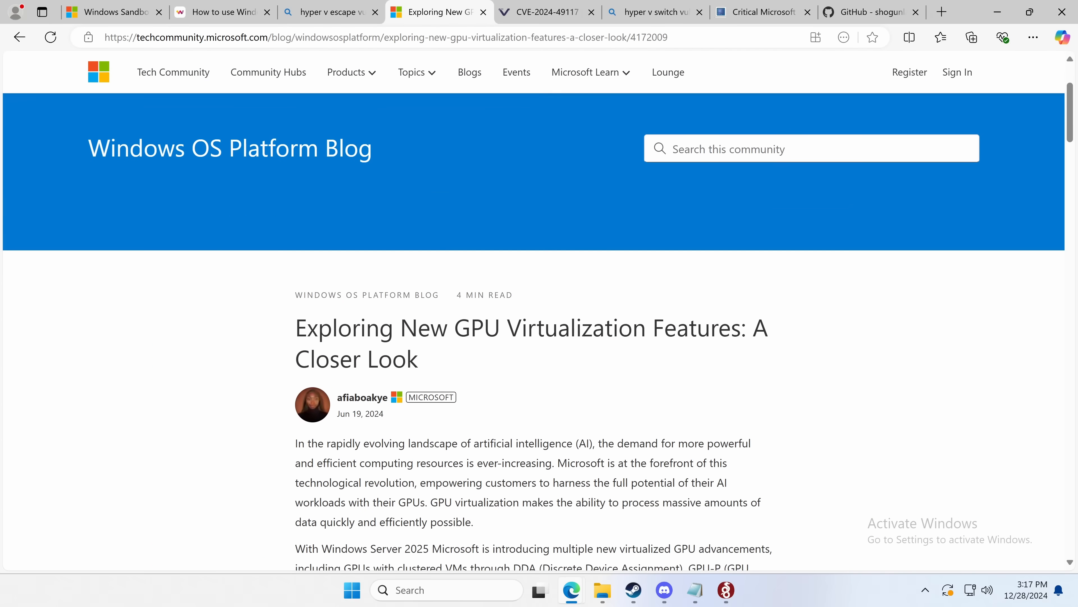
scroll("down", 3)
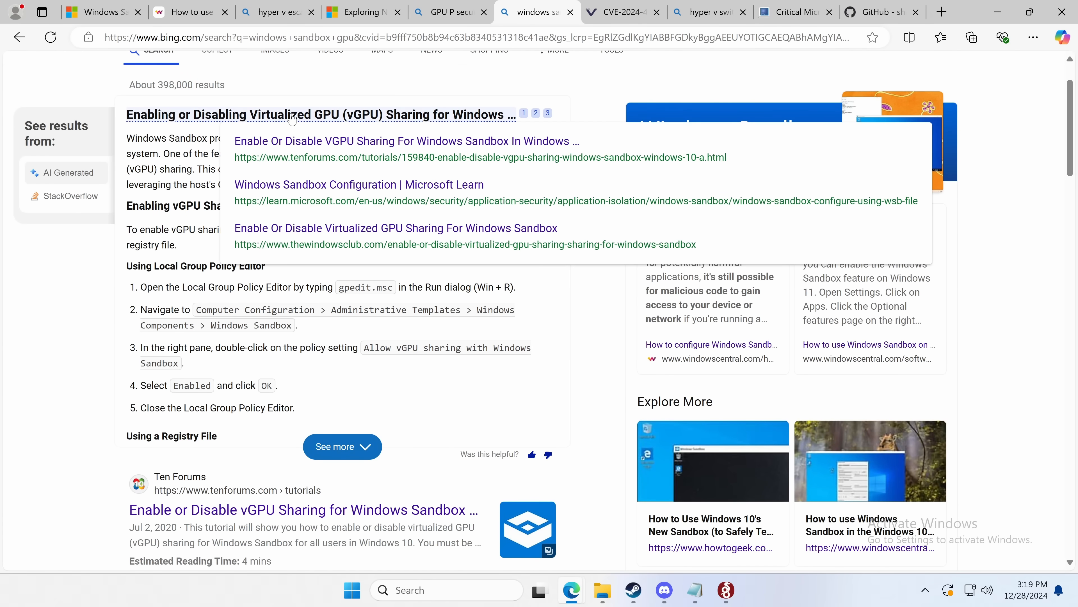
Step: Open the Ten Forums vGPU sharing tutorial and scroll to its Group Policy Editor option
left_click(406, 141)
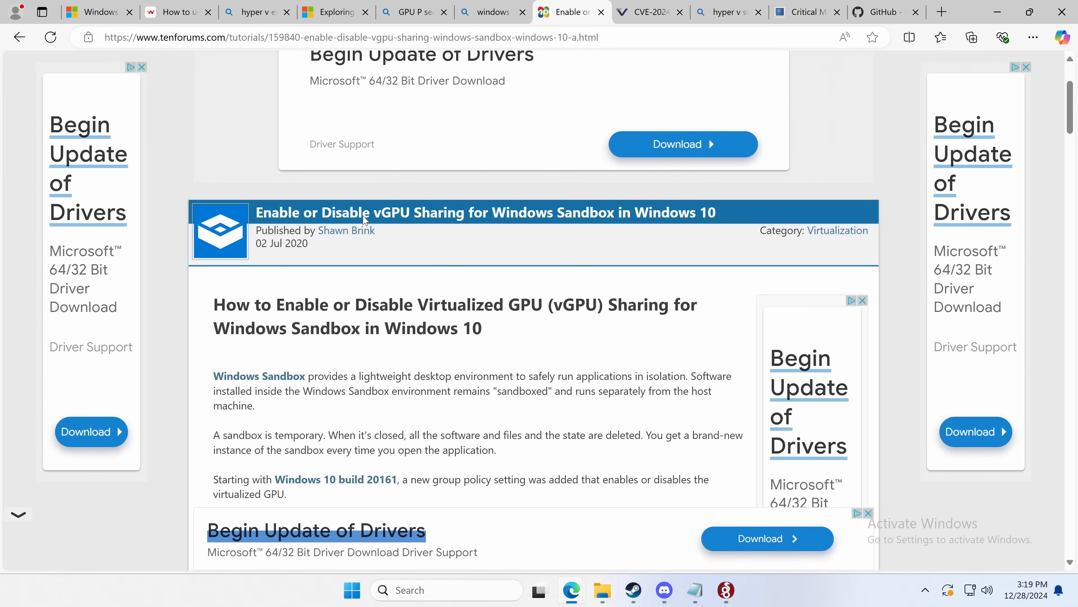
scroll("down", 3)
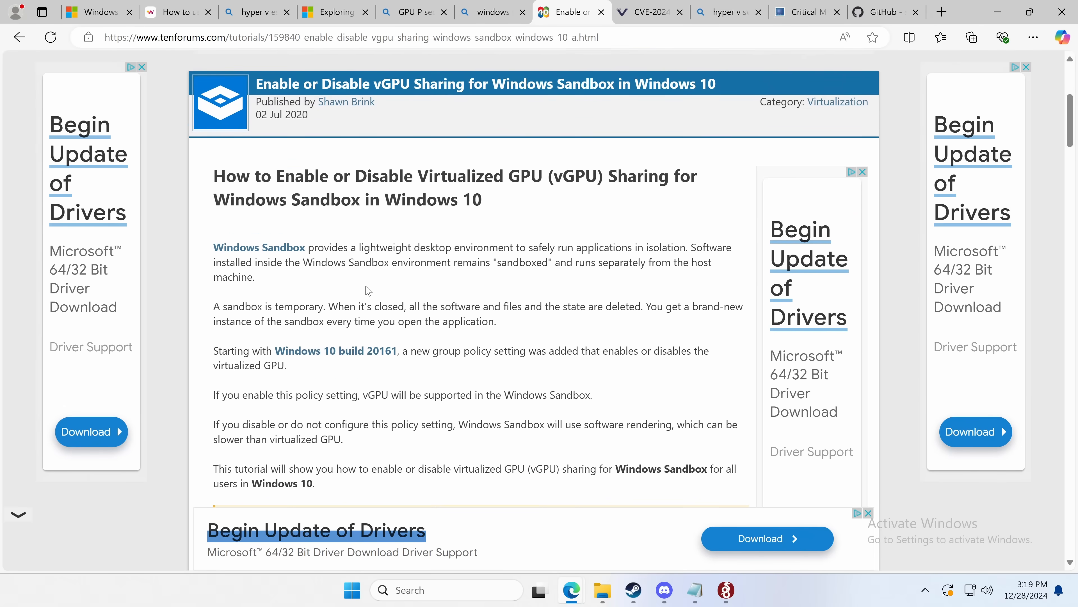
scroll("down", 3)
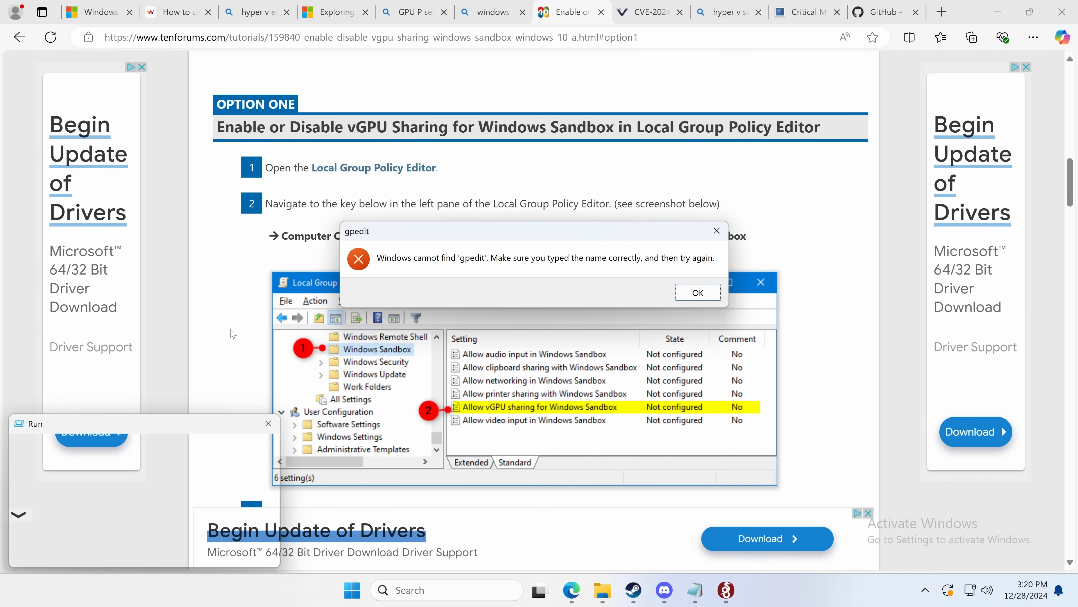
Step: Dismiss the gpedit error, open Local Group Policy Editor and view the vGPU sharing policy
left_click(696, 292)
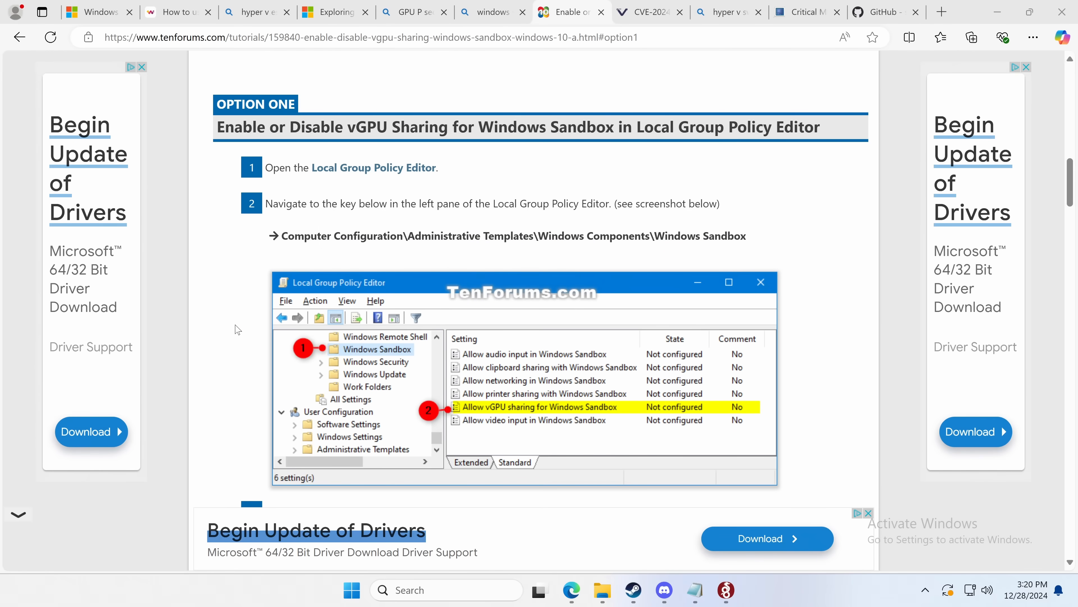
left_click(740, 590)
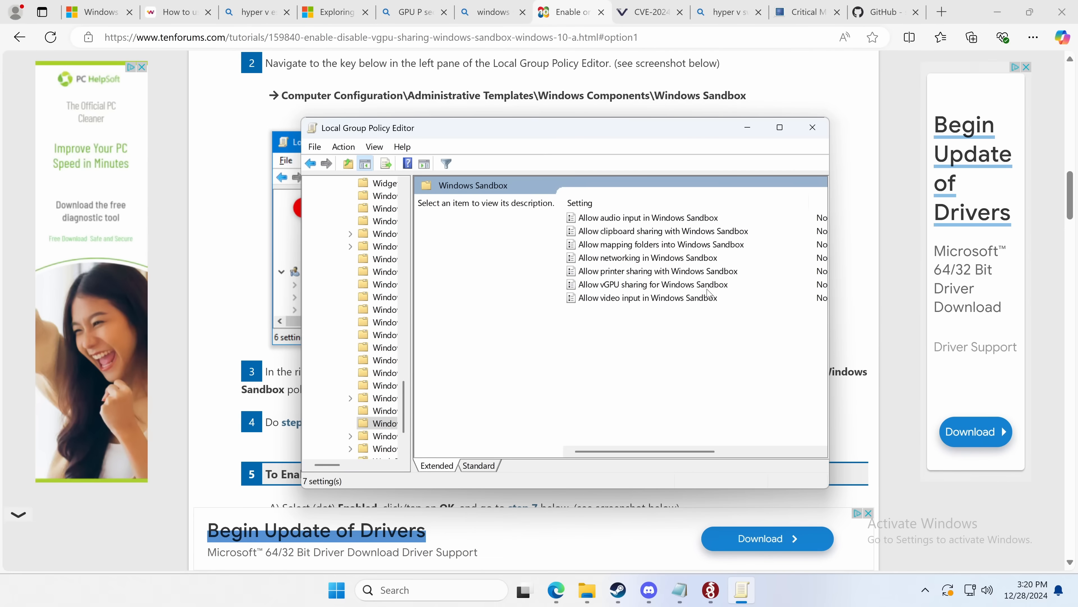
double_click(654, 284)
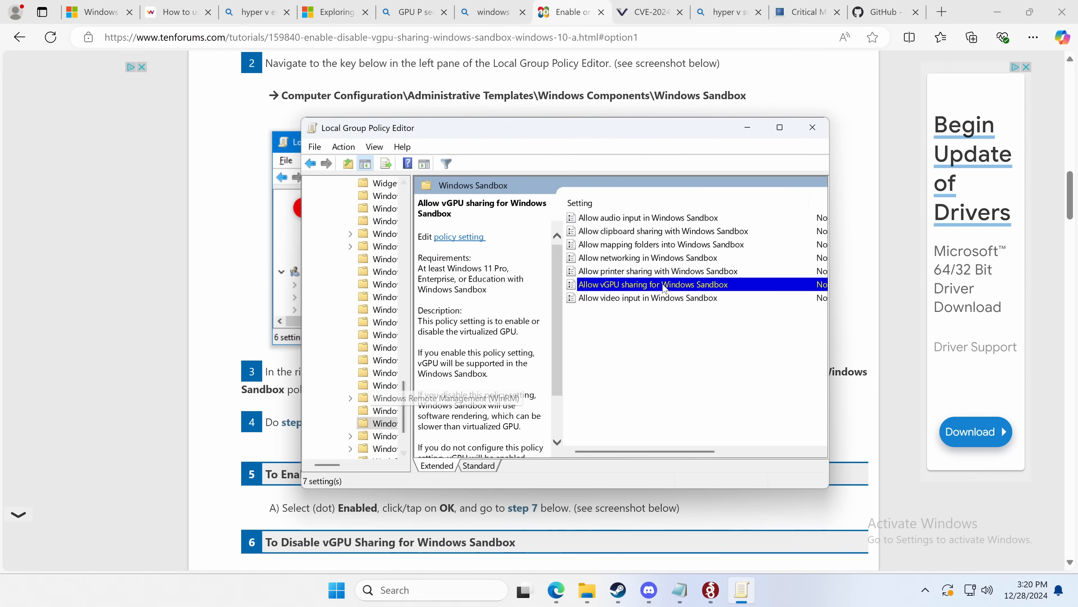
Step: Set the 'Allow clipboard sharing with Windows Sandbox' policy to Disabled
left_click(662, 230)
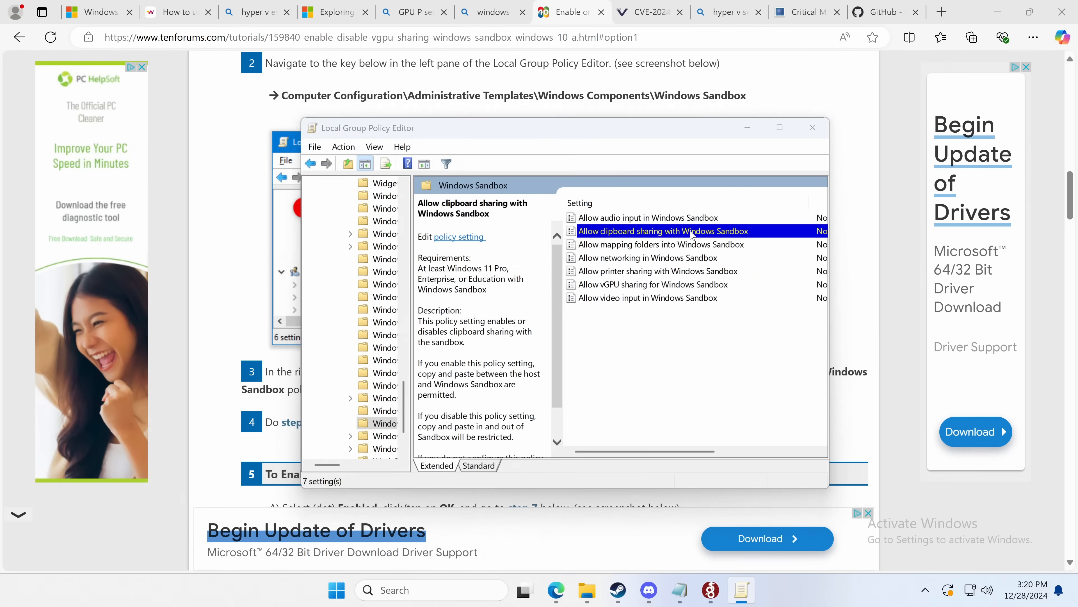
double_click(662, 230)
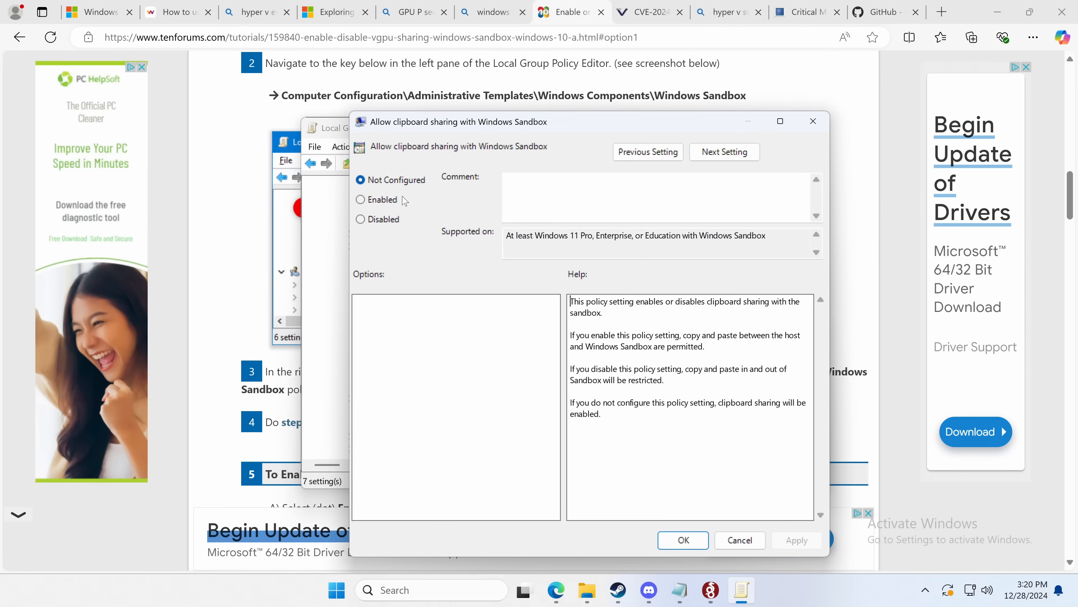
left_click(359, 219)
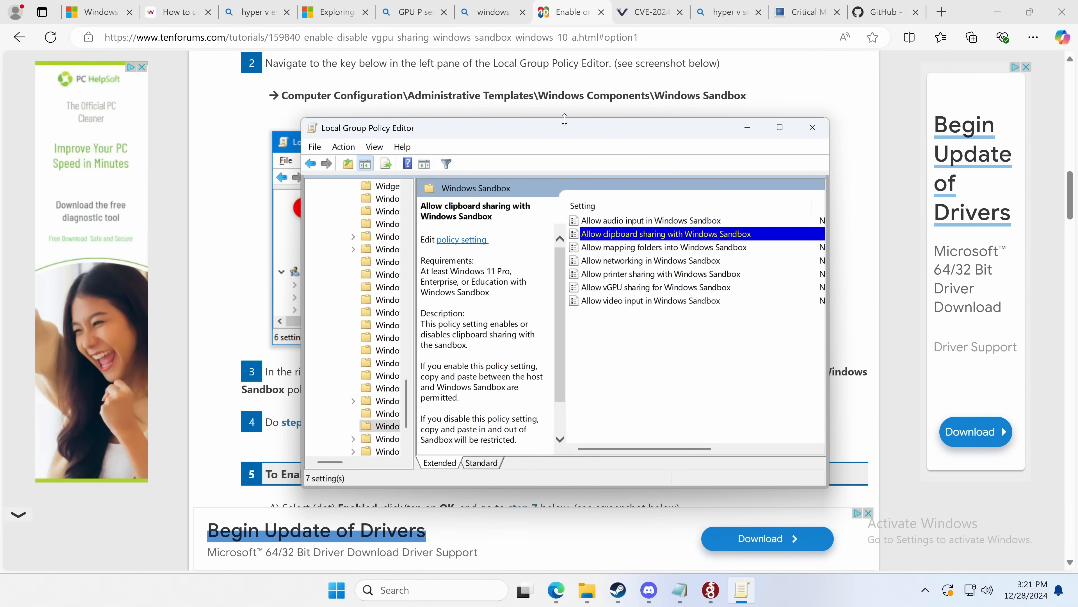
Step: Maximize the editor and review the Allow mapping folders policy, leaving it Not Configured
left_click(779, 128)
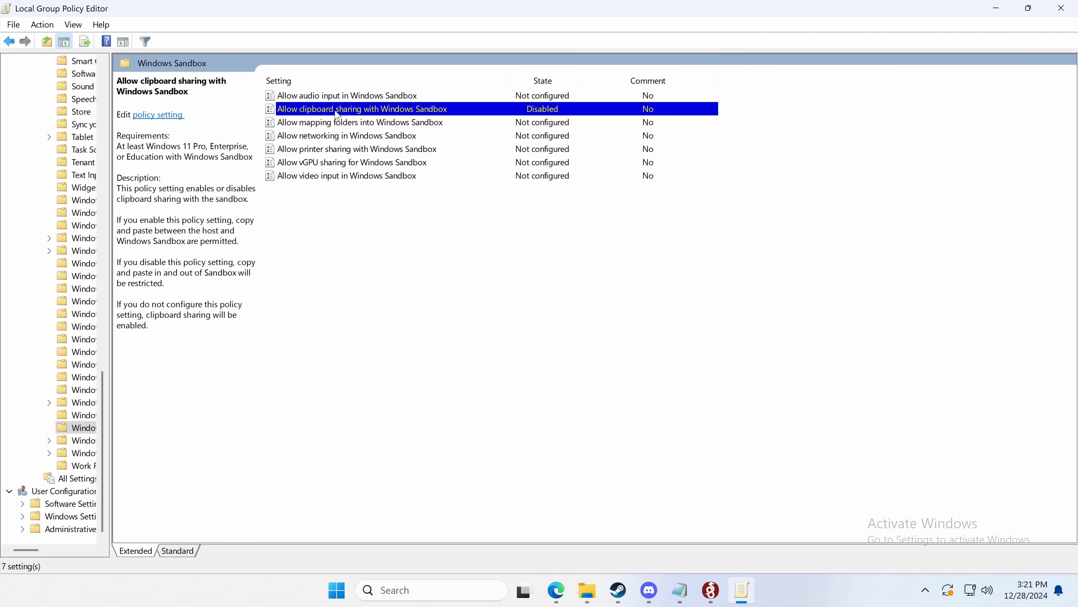
mouse_move(389, 96)
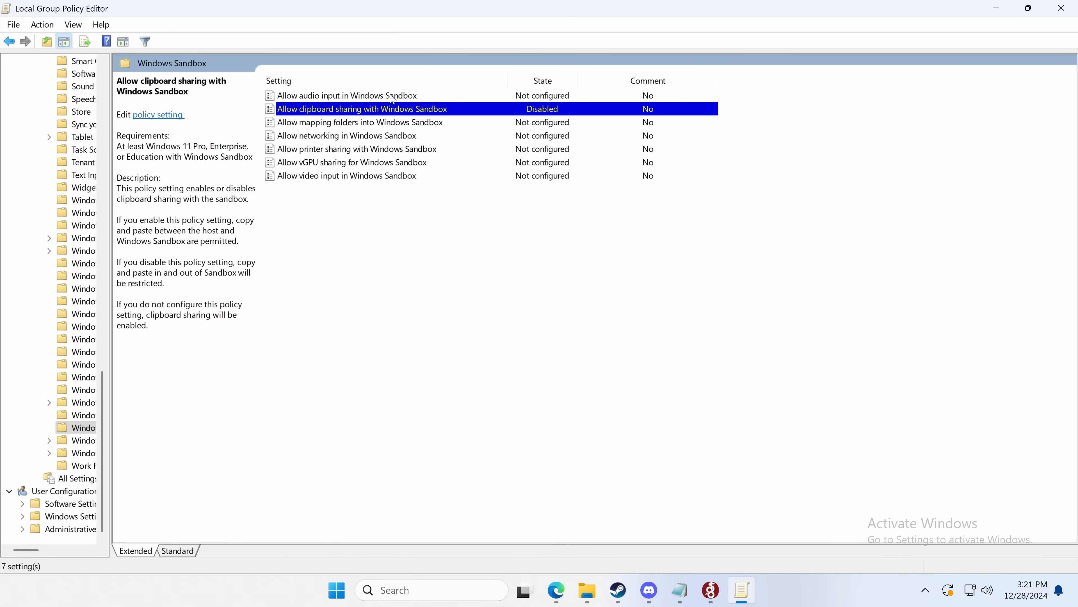
double_click(359, 122)
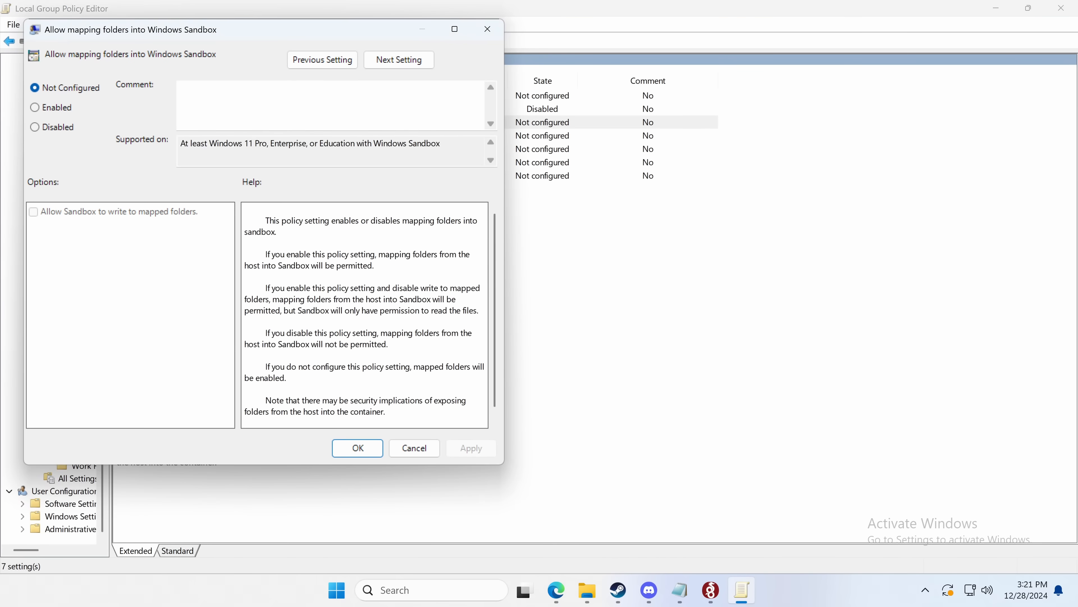
scroll("up", 3)
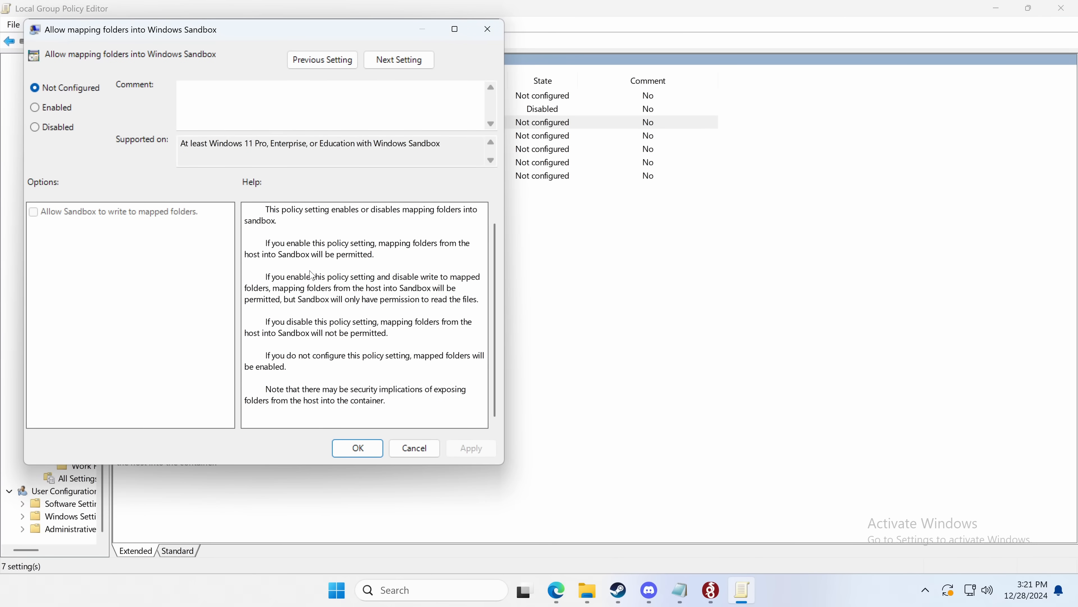
scroll("up", 3)
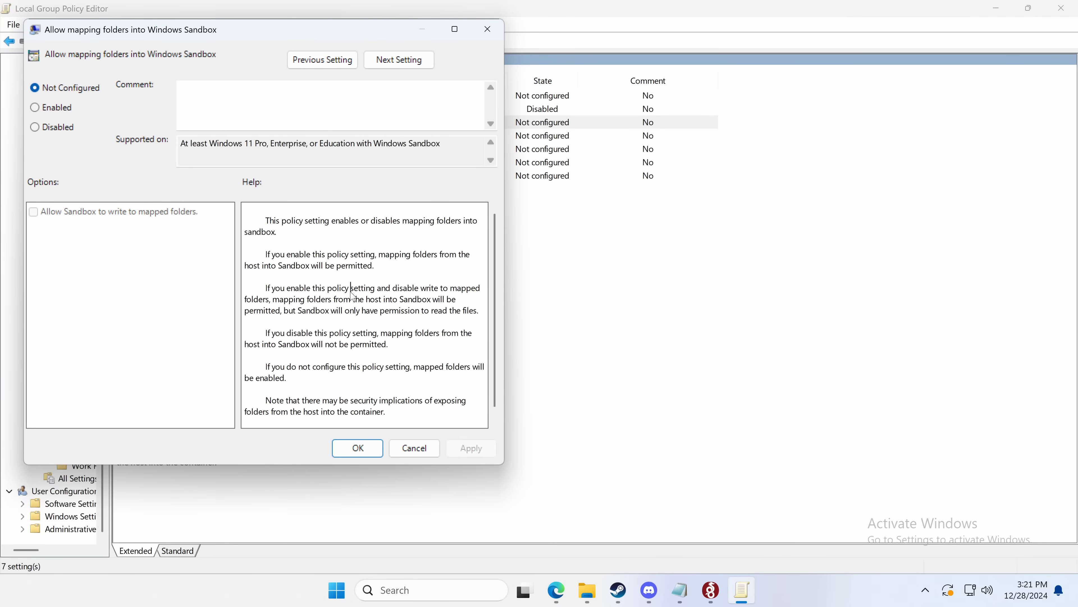
mouse_move(93, 215)
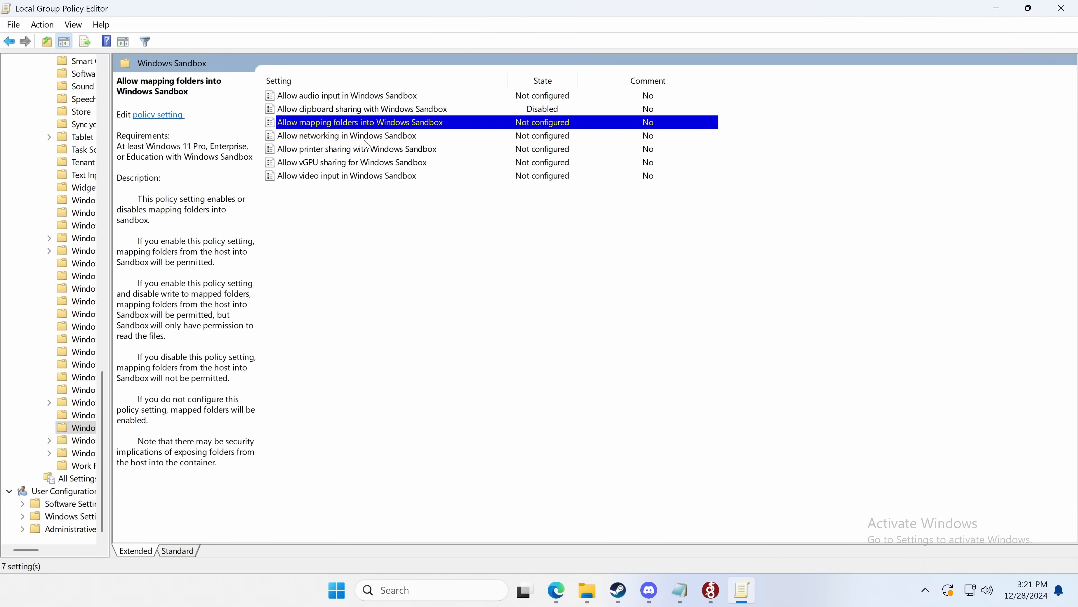
Step: Review the Allow networking policy unchanged, then select the printer sharing policy
double_click(346, 135)
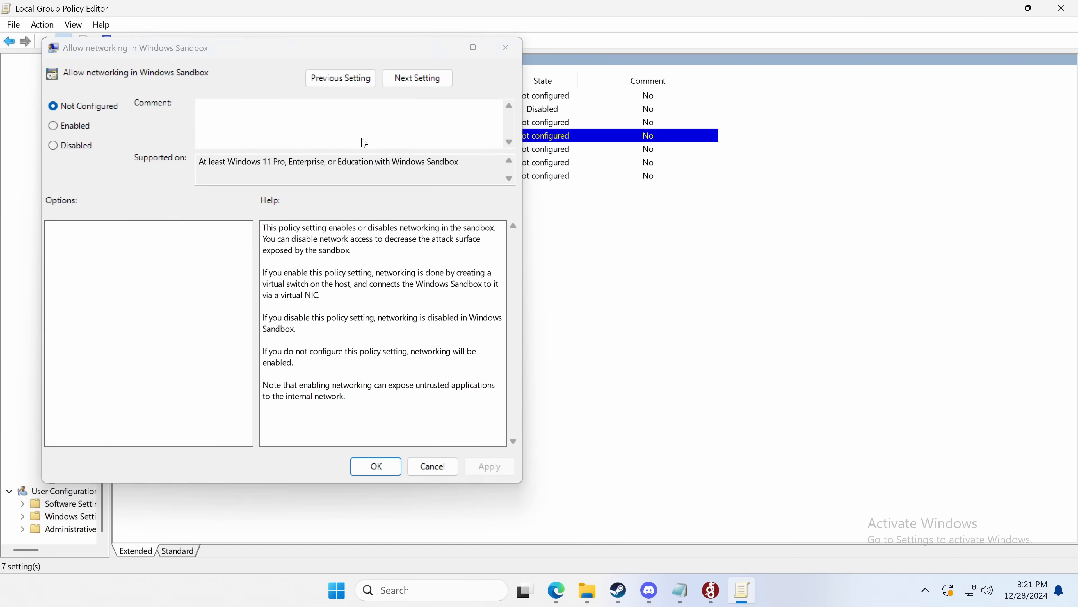
left_click(432, 466)
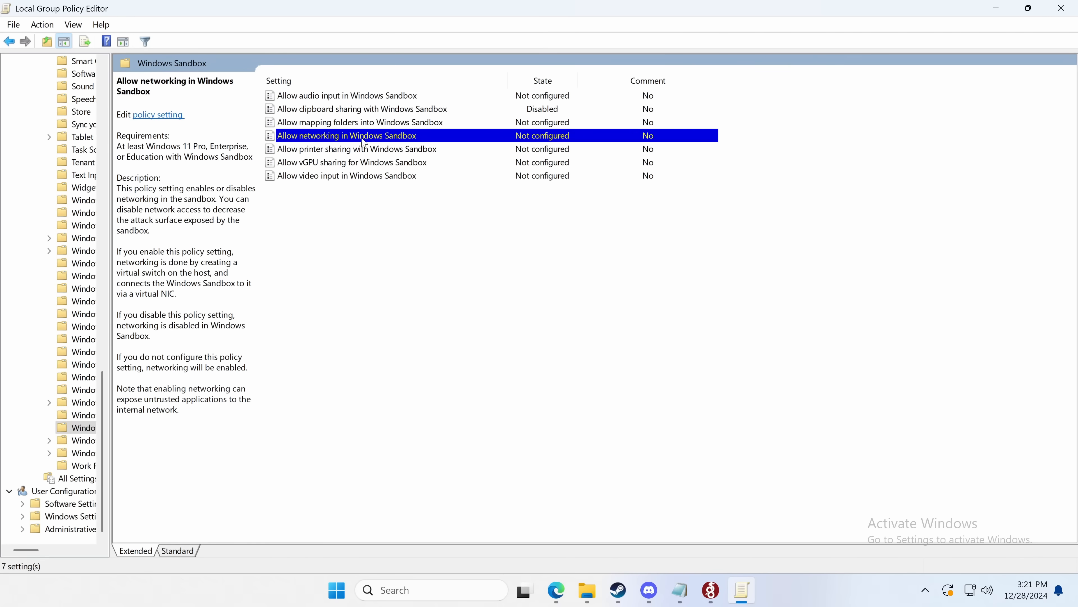
left_click(356, 148)
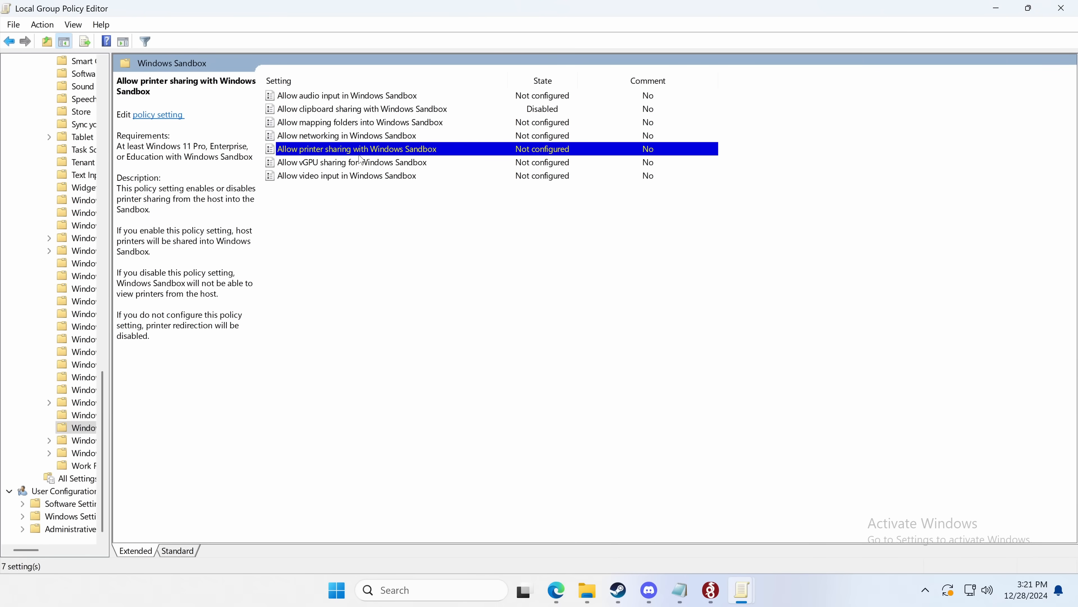
Step: Set Allow printer sharing with Windows Sandbox to Disabled and view the video input policy
double_click(356, 149)
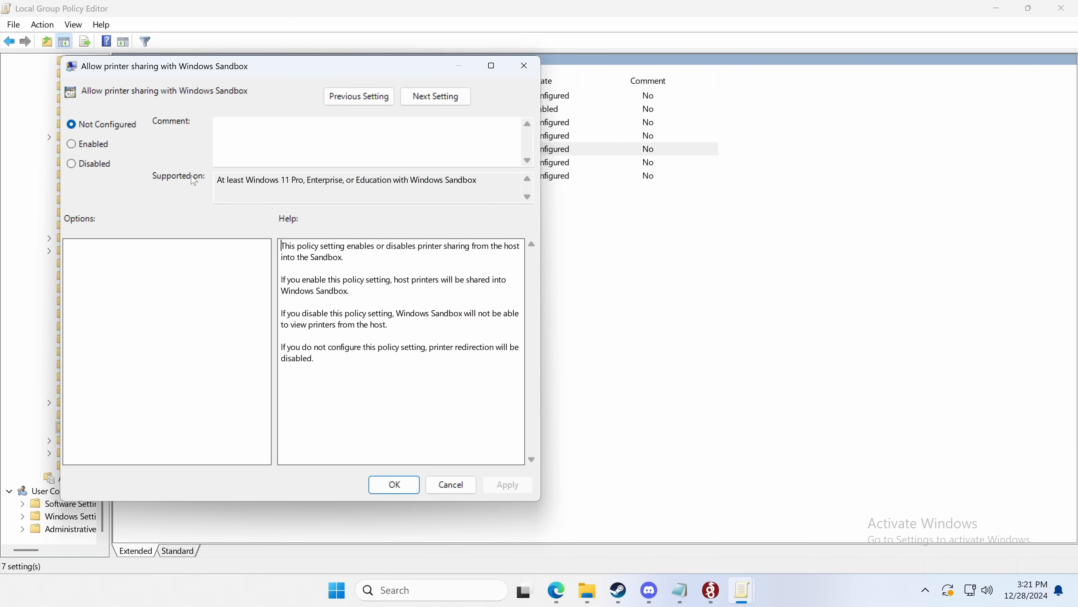
left_click(70, 163)
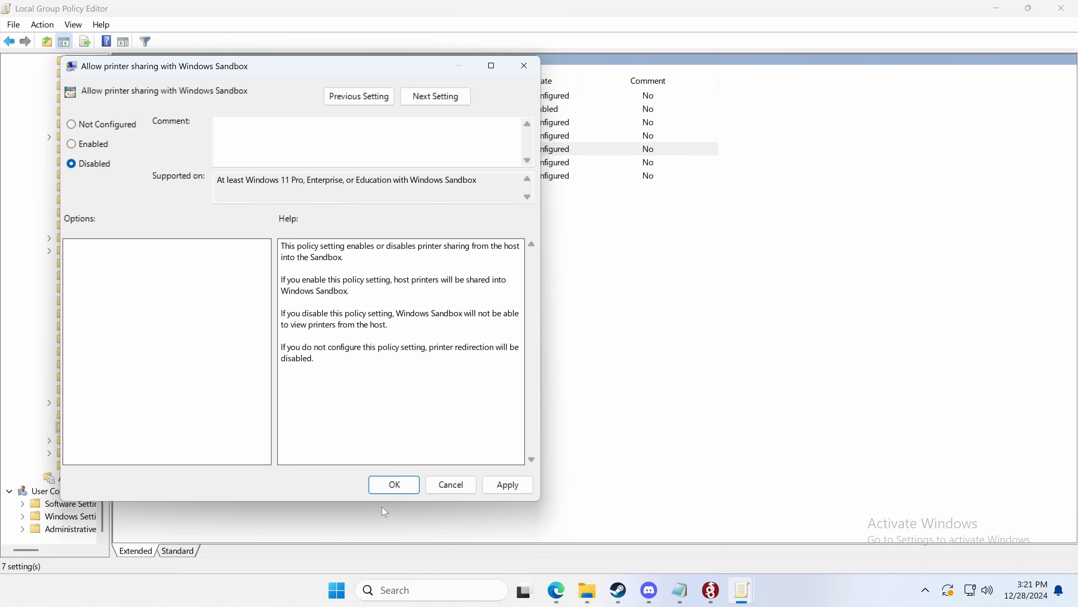
left_click(393, 484)
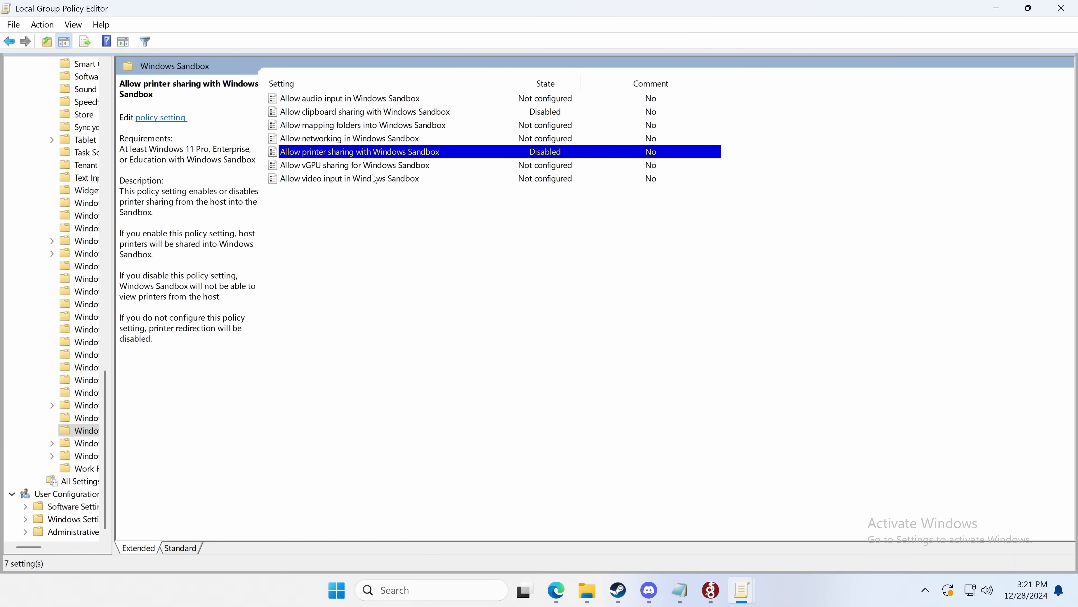
left_click(349, 178)
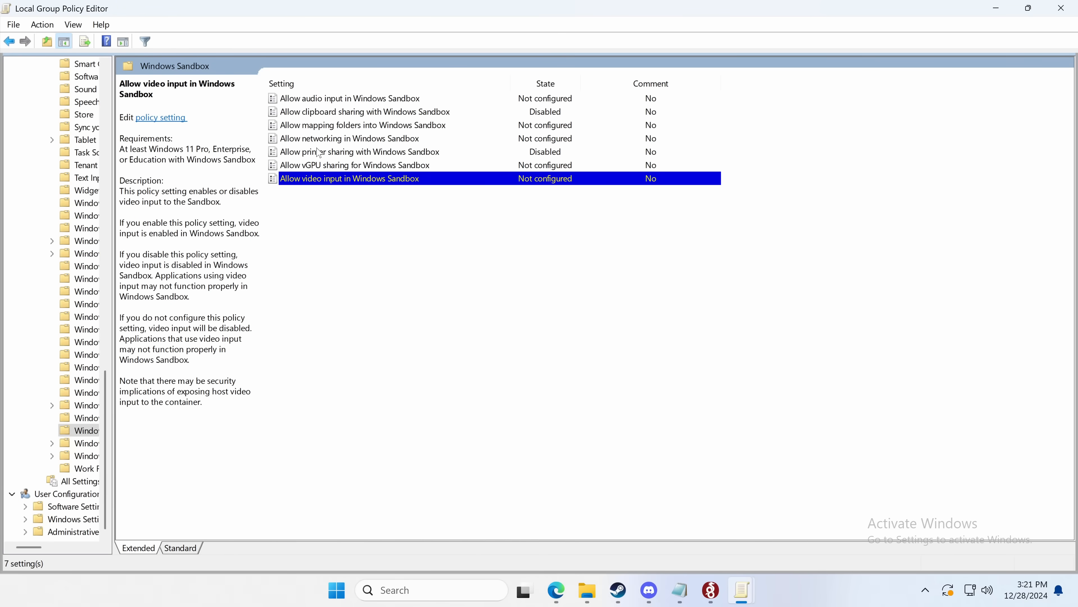
mouse_move(303, 84)
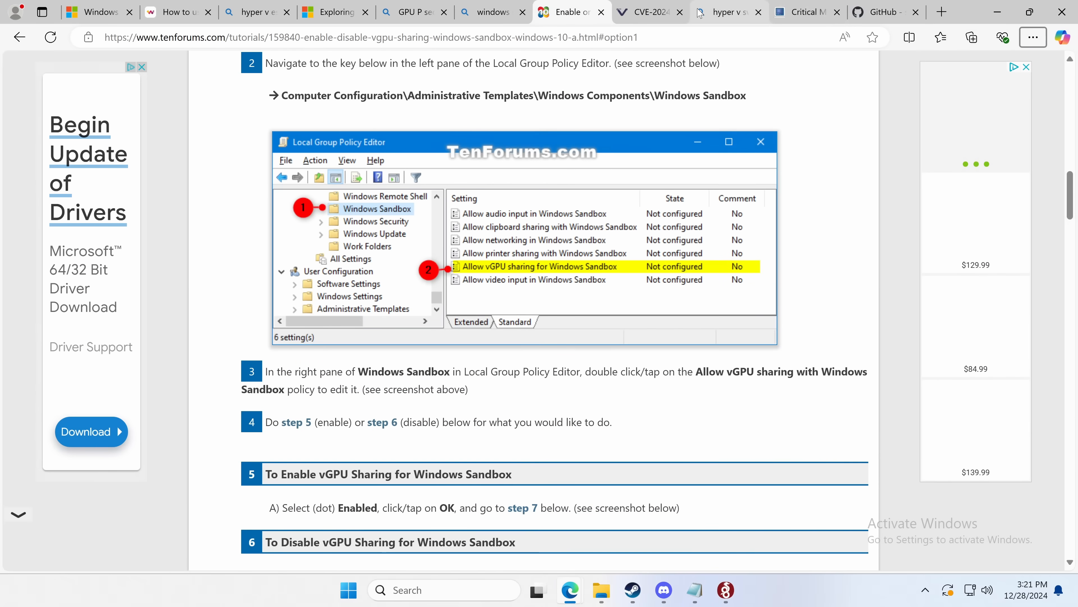
left_click(344, 37)
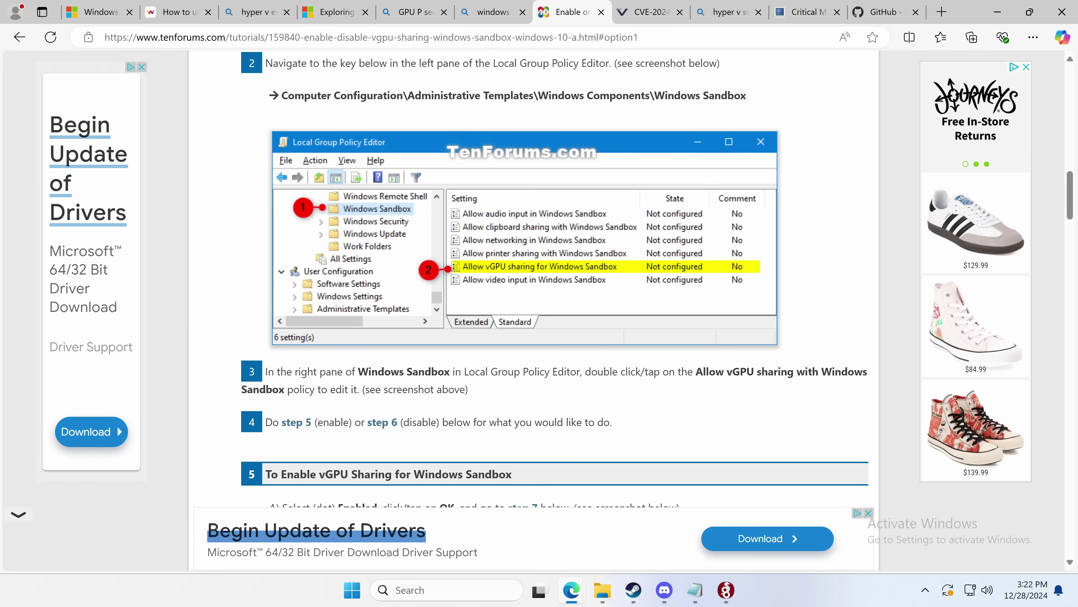
scroll("up", 3)
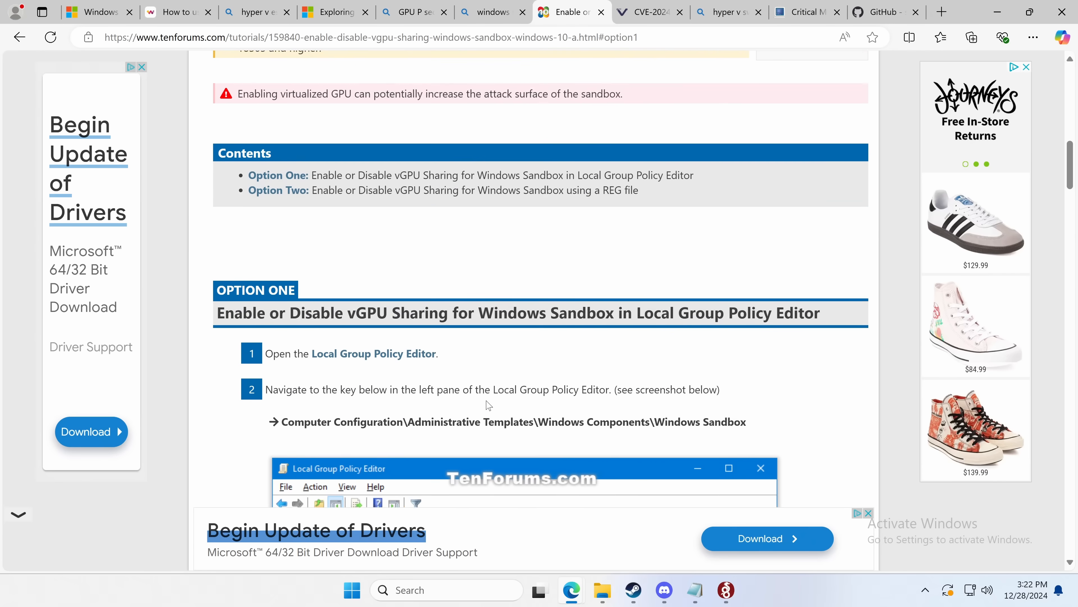
scroll("up", 3)
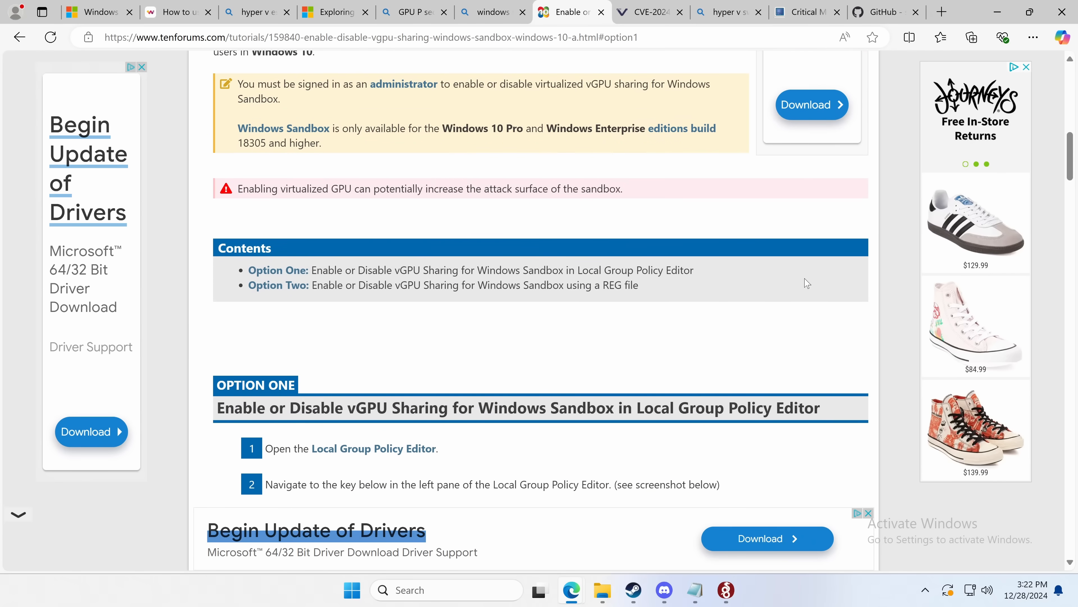
mouse_move(809, 241)
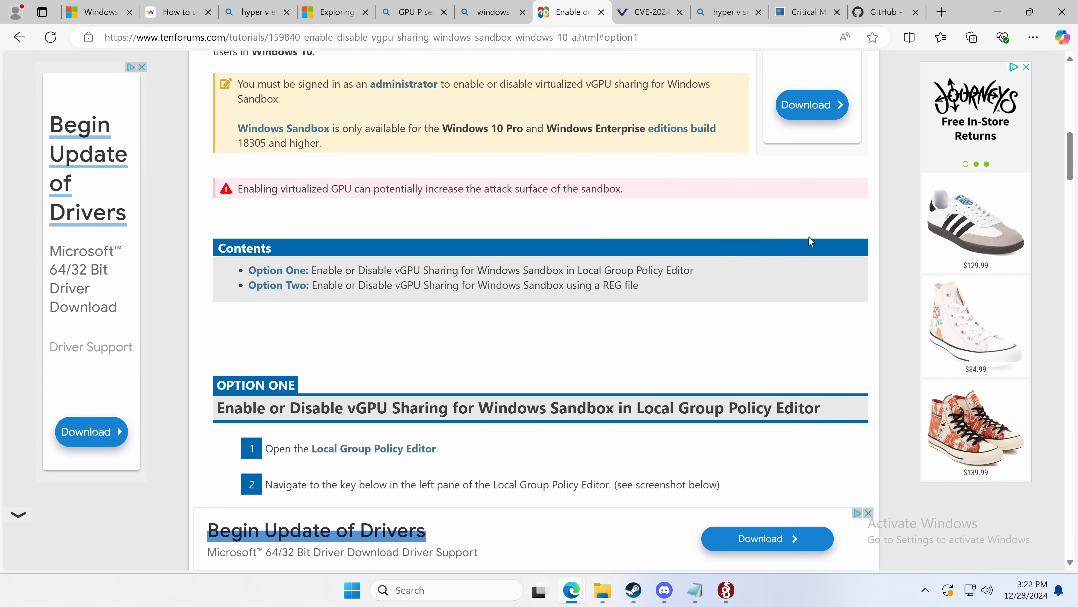